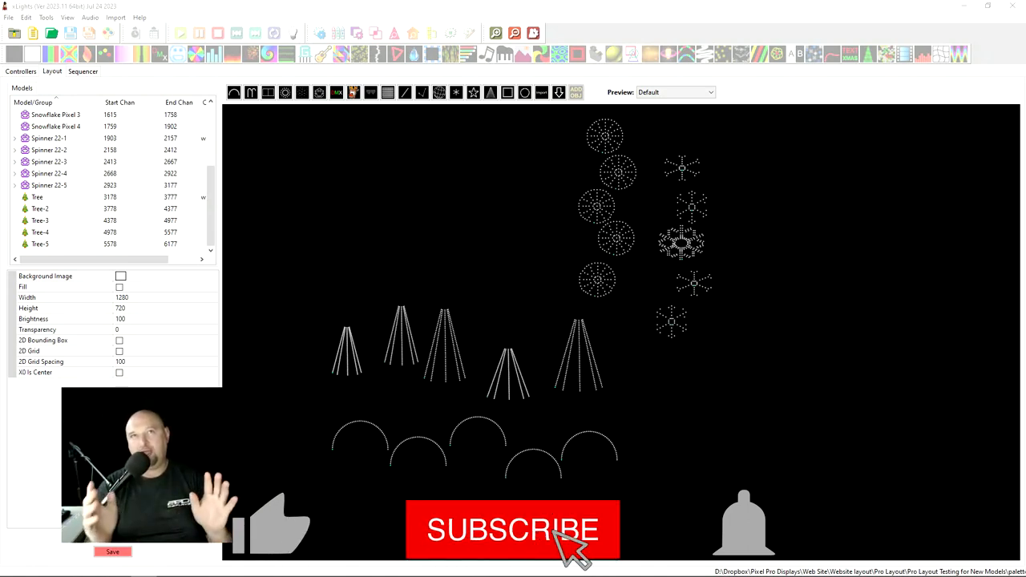
mouse_move(773, 558)
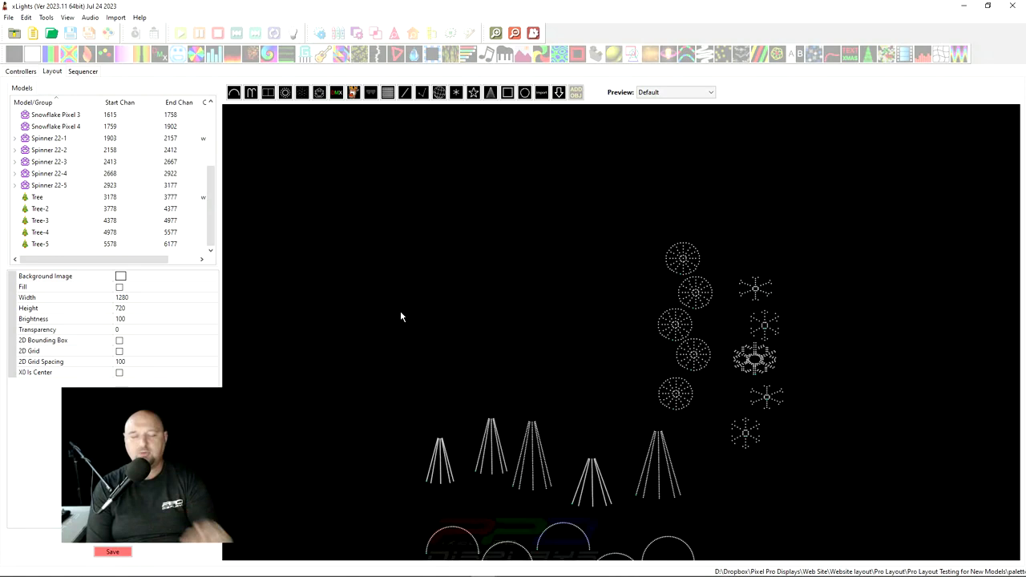
mouse_move(367, 354)
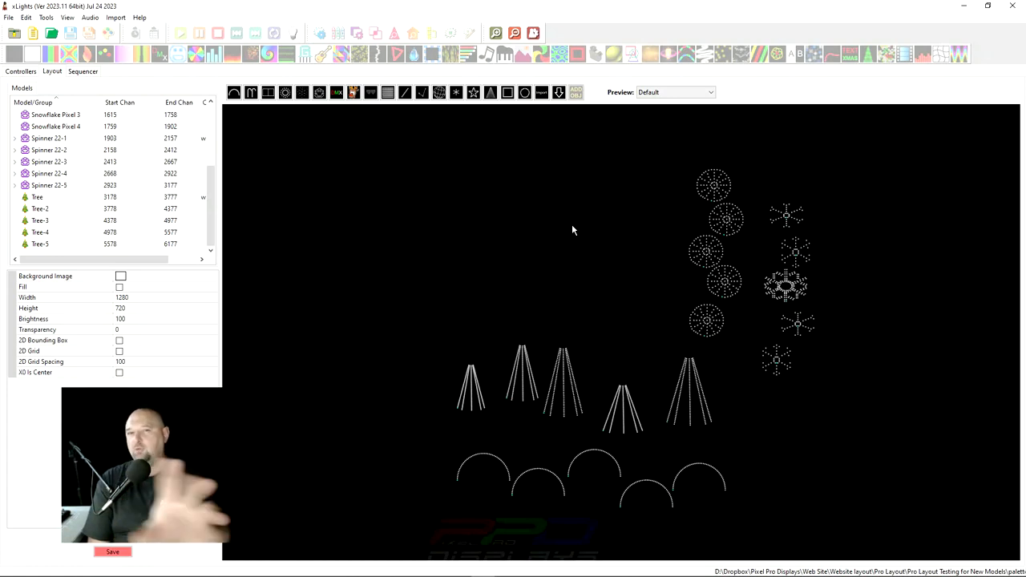
mouse_move(503, 246)
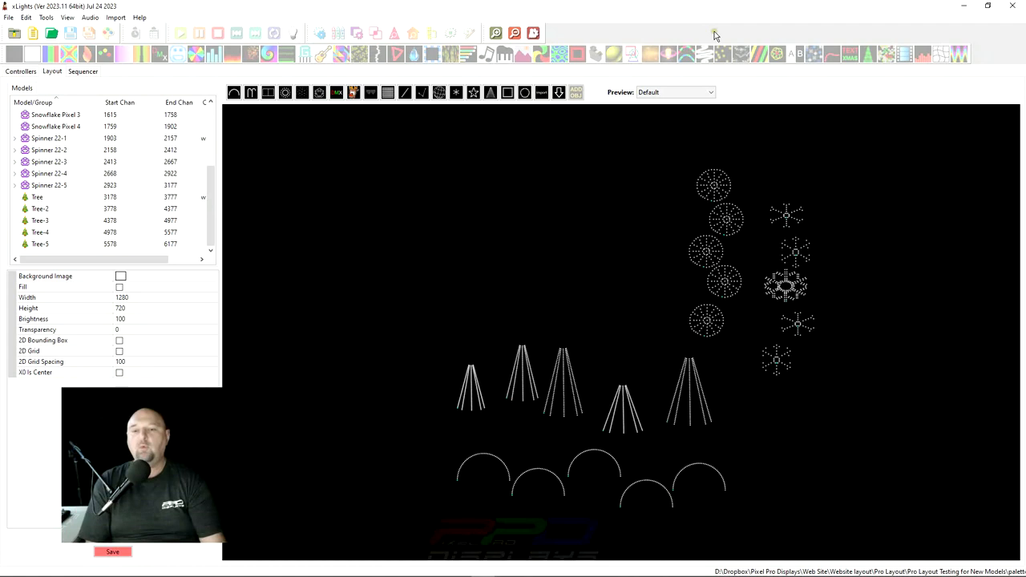
mouse_move(523, 390)
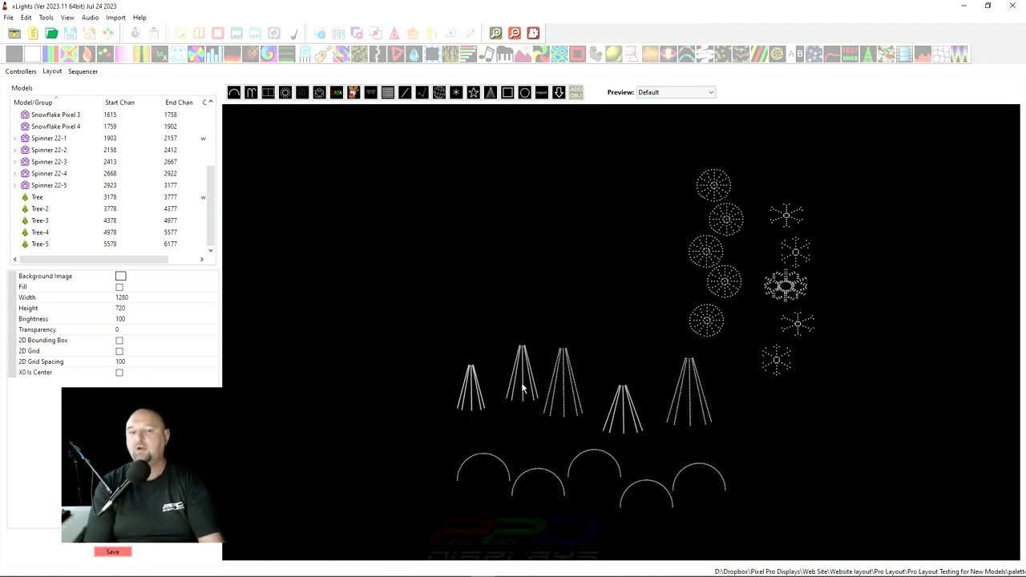
mouse_move(714, 158)
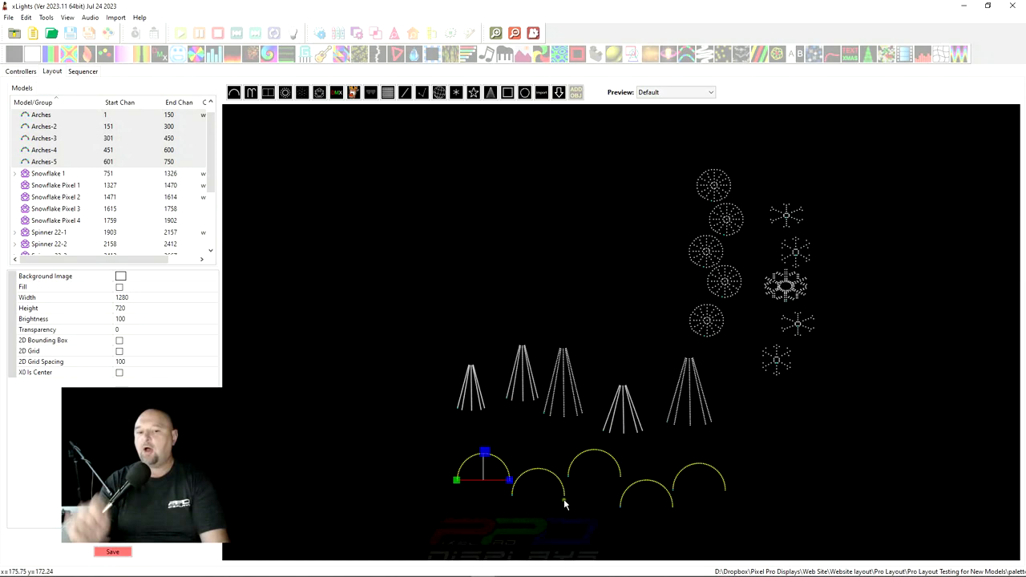
mouse_move(510, 478)
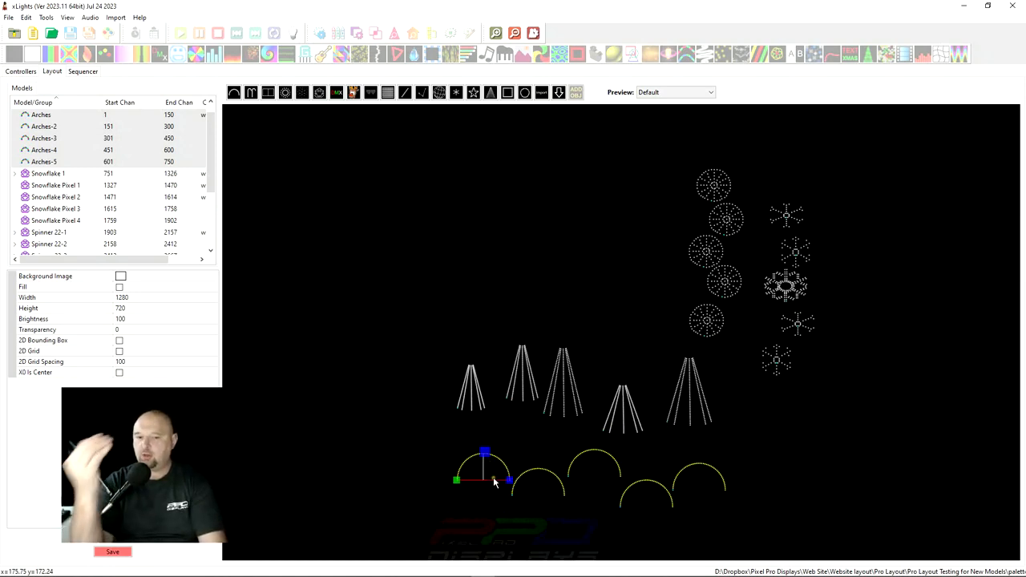
mouse_move(493, 497)
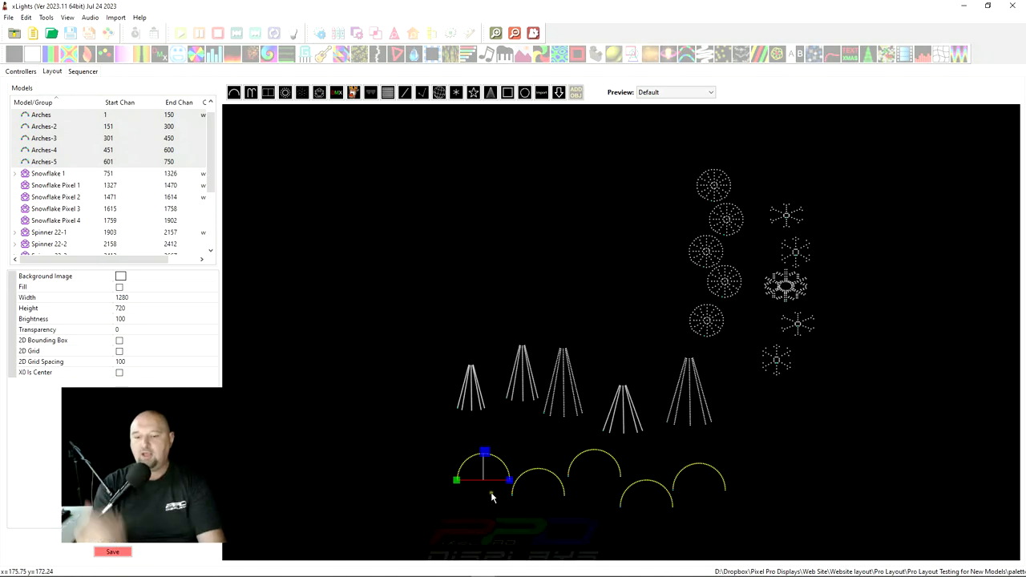
mouse_move(564, 507)
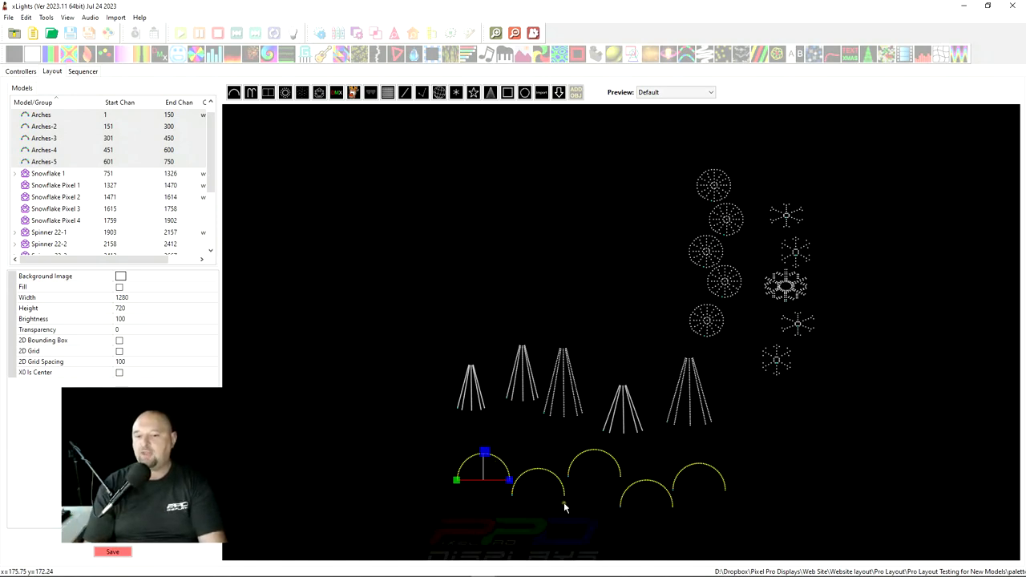
mouse_move(539, 487)
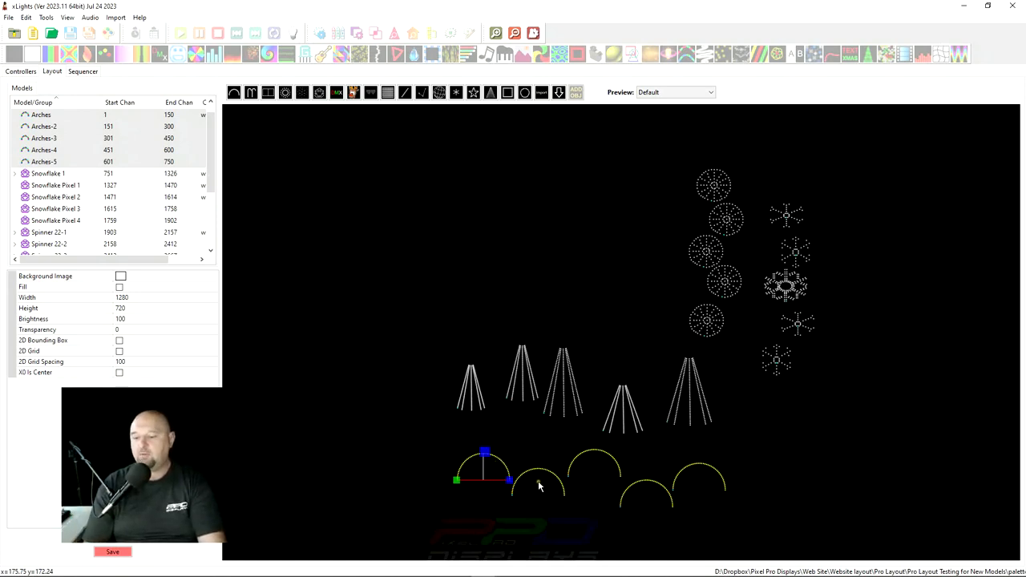
mouse_move(537, 481)
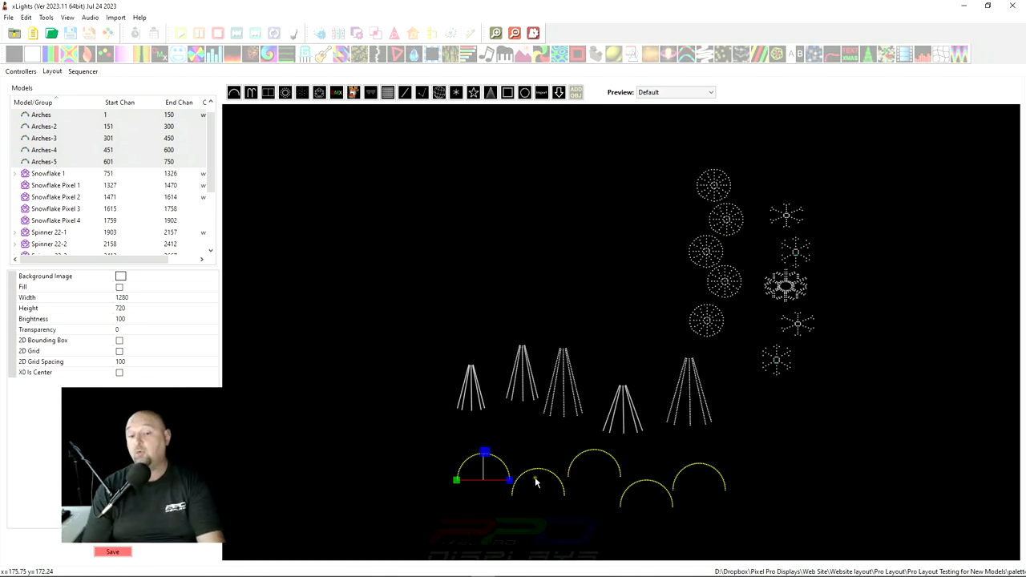
Select the five arches around the middle one and align them by their tops
drag(484, 478, 539, 494)
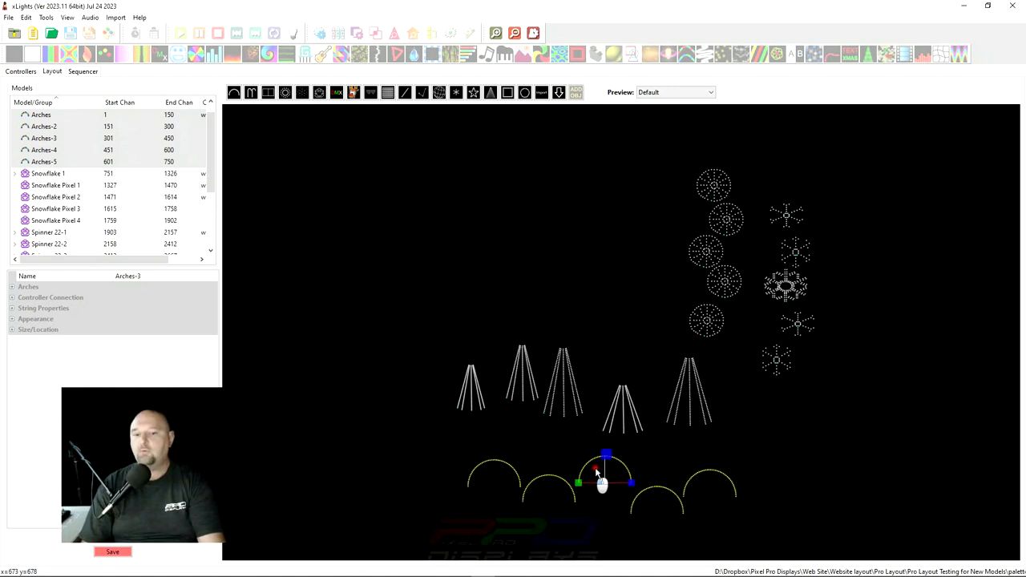
drag(603, 483, 520, 458)
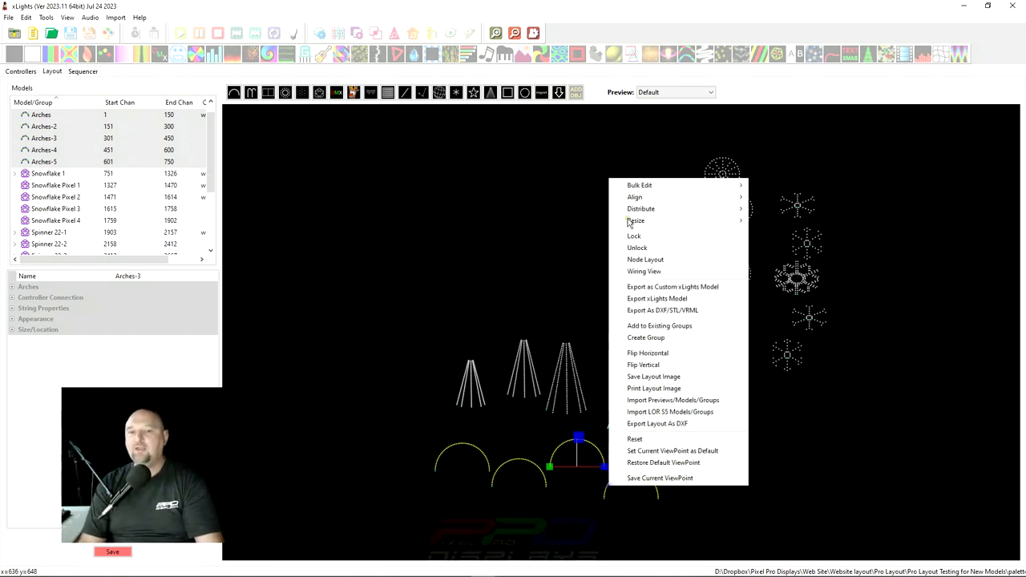
mouse_move(635, 196)
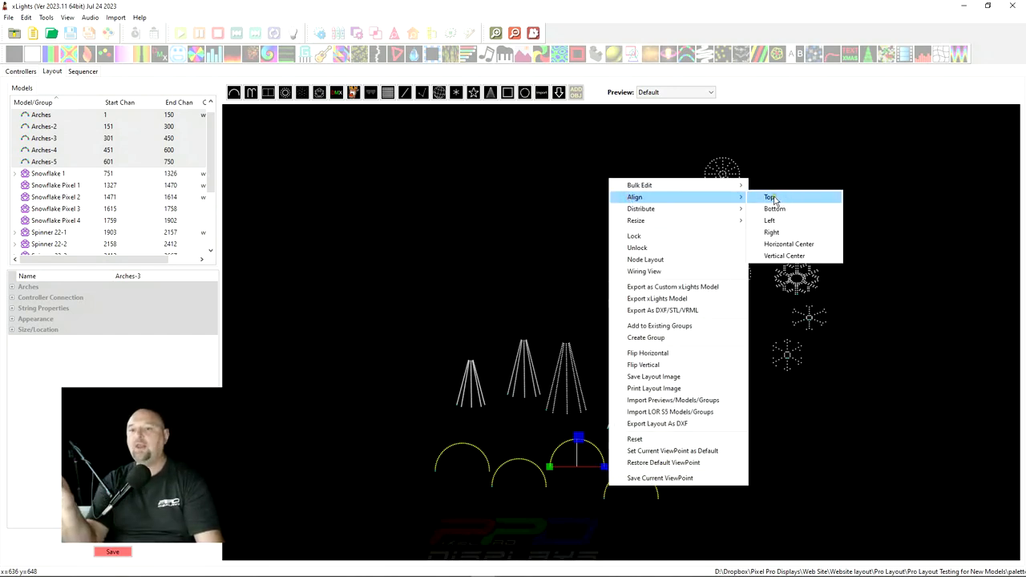
click(769, 197)
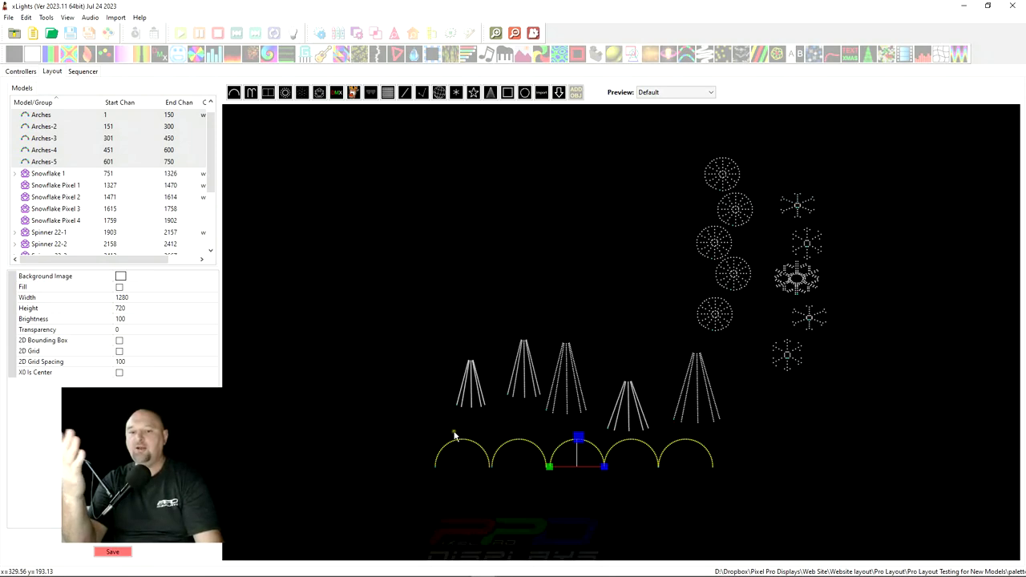
mouse_move(477, 516)
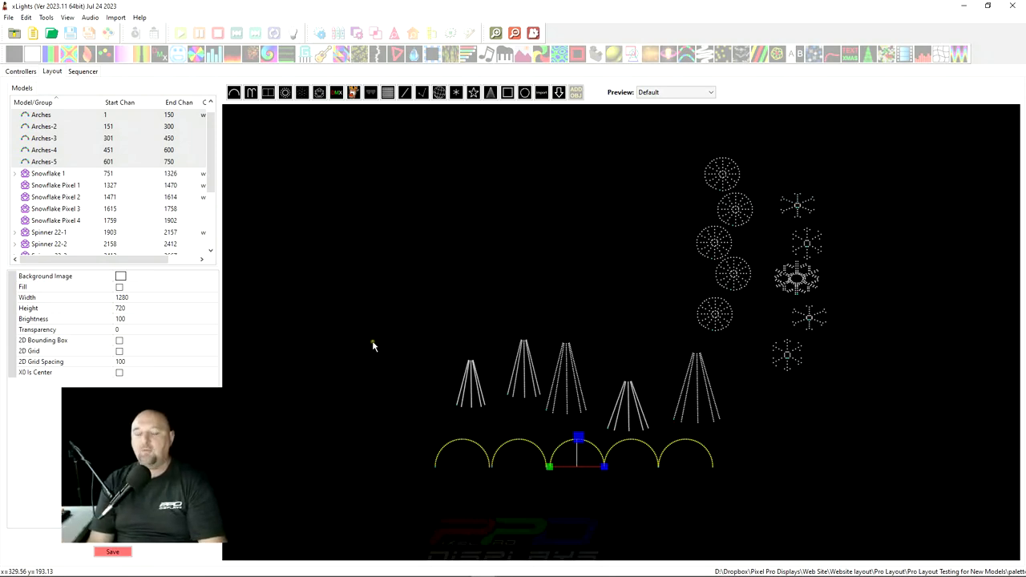
mouse_move(416, 432)
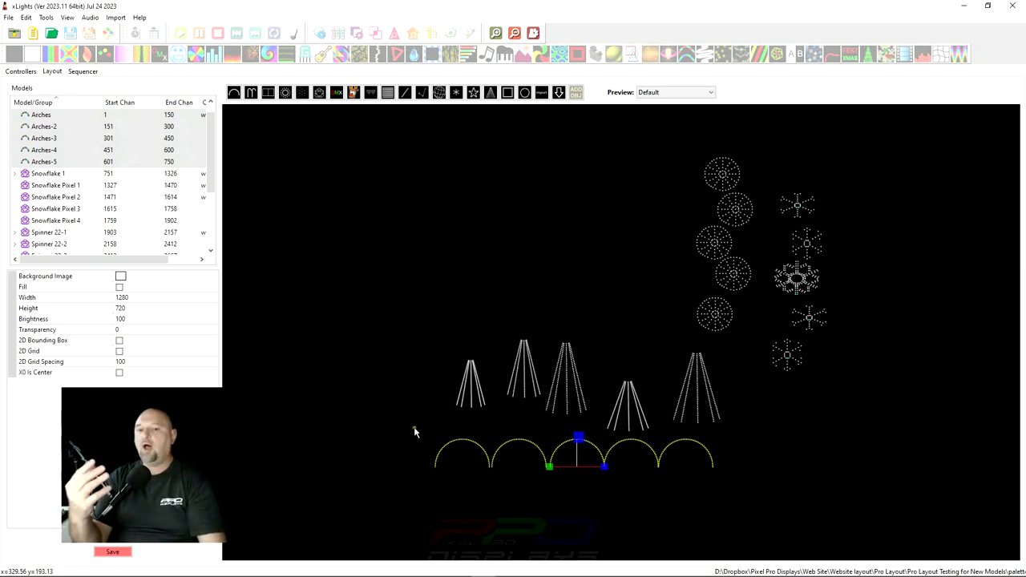
Rubber-band select the five mini trees and align their bottoms on one line
drag(415, 431, 740, 445)
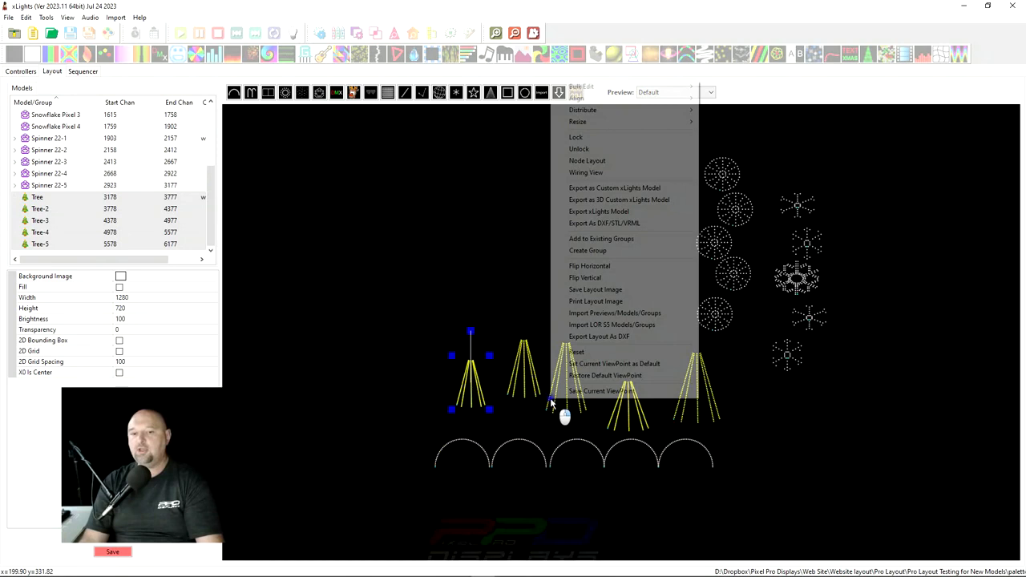
mouse_move(577, 98)
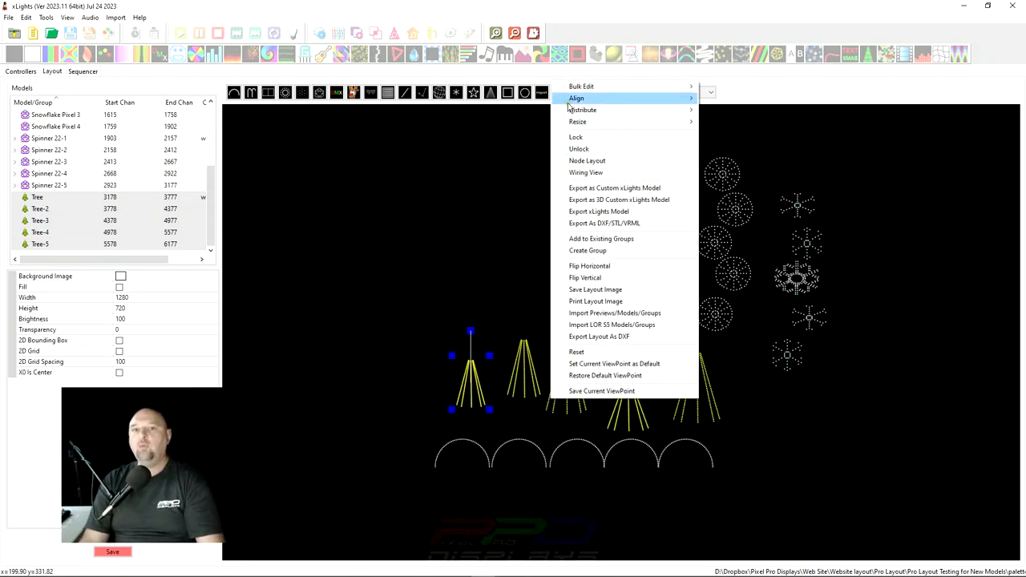
click(648, 237)
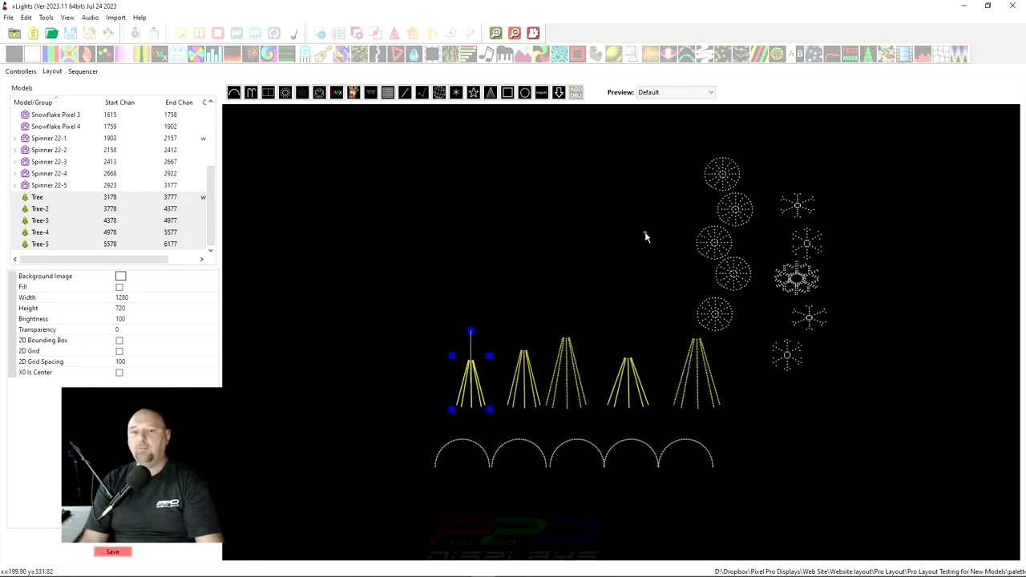
mouse_move(574, 336)
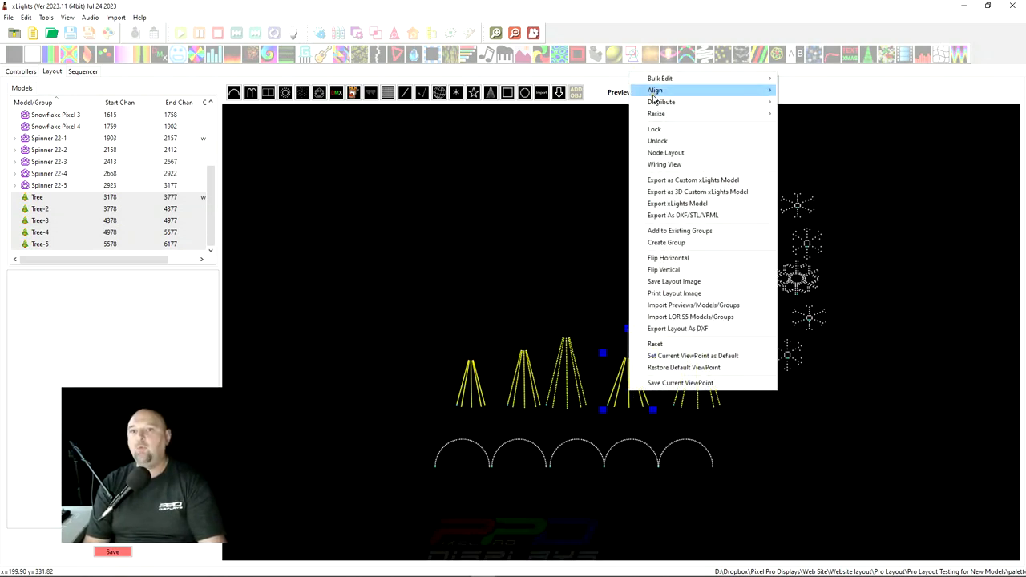
mouse_move(656, 114)
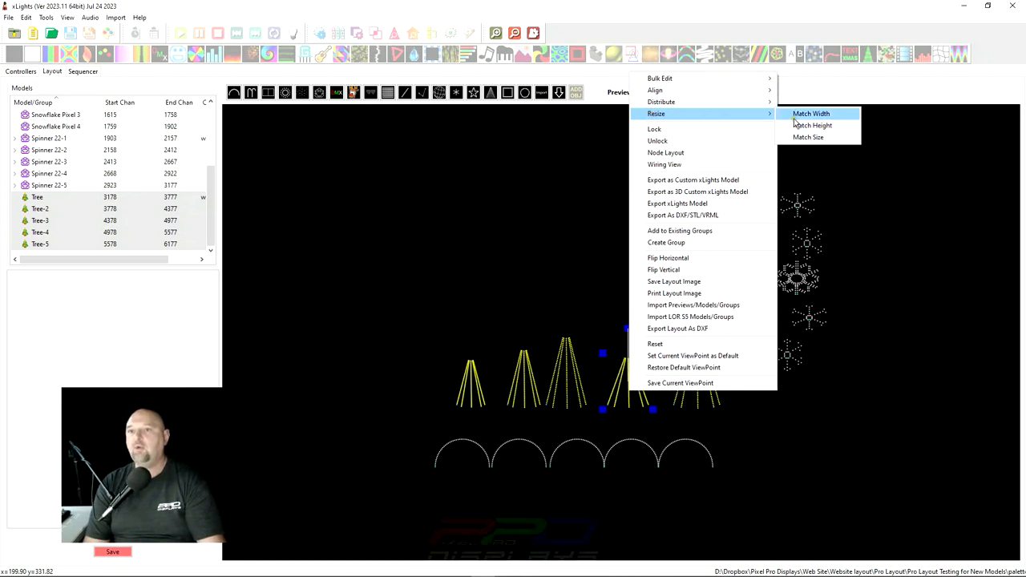
mouse_move(808, 138)
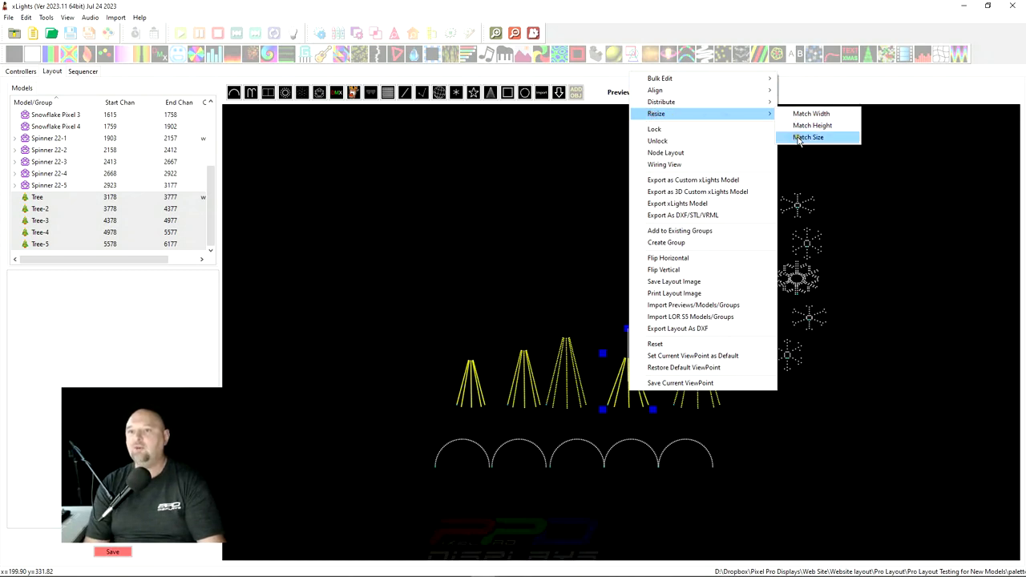
Resize the selected mini trees with Match Size so all five are identical
click(808, 138)
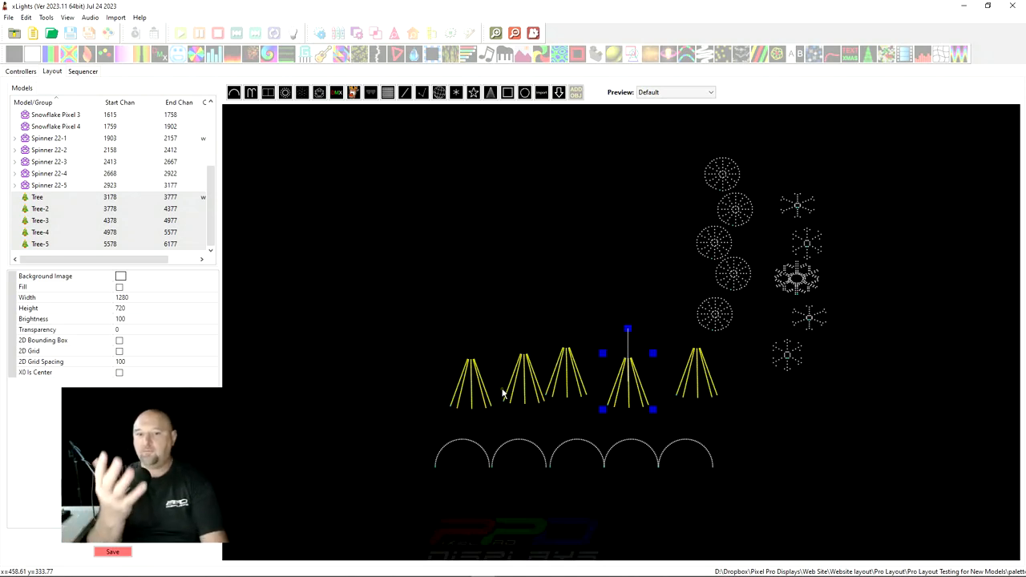
mouse_move(533, 395)
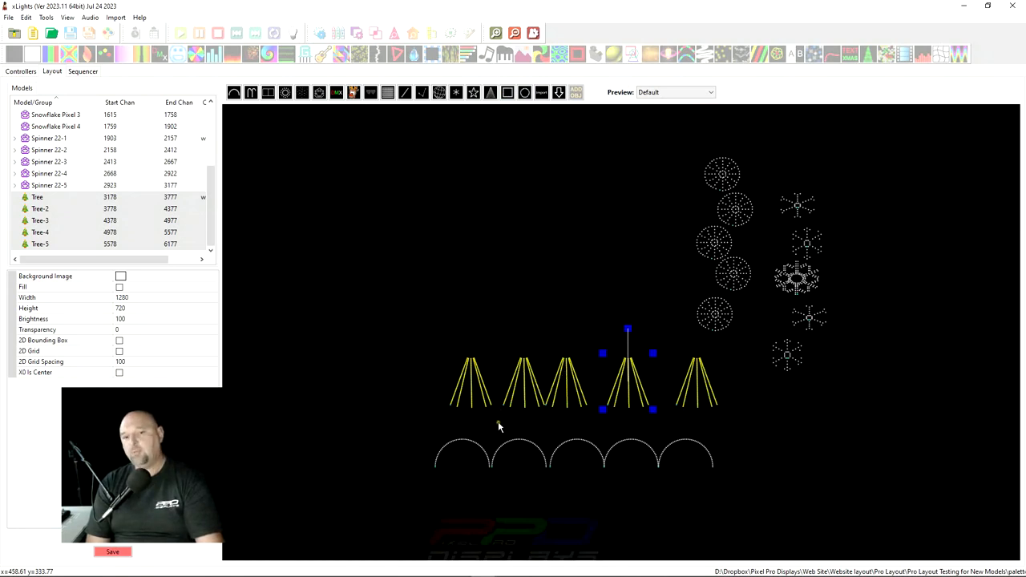
mouse_move(542, 411)
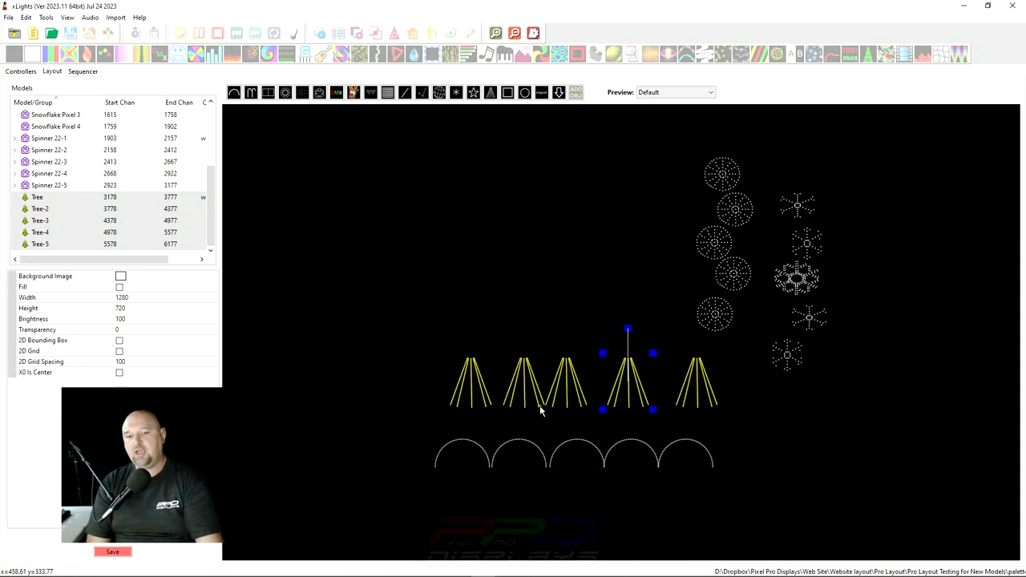
mouse_move(651, 409)
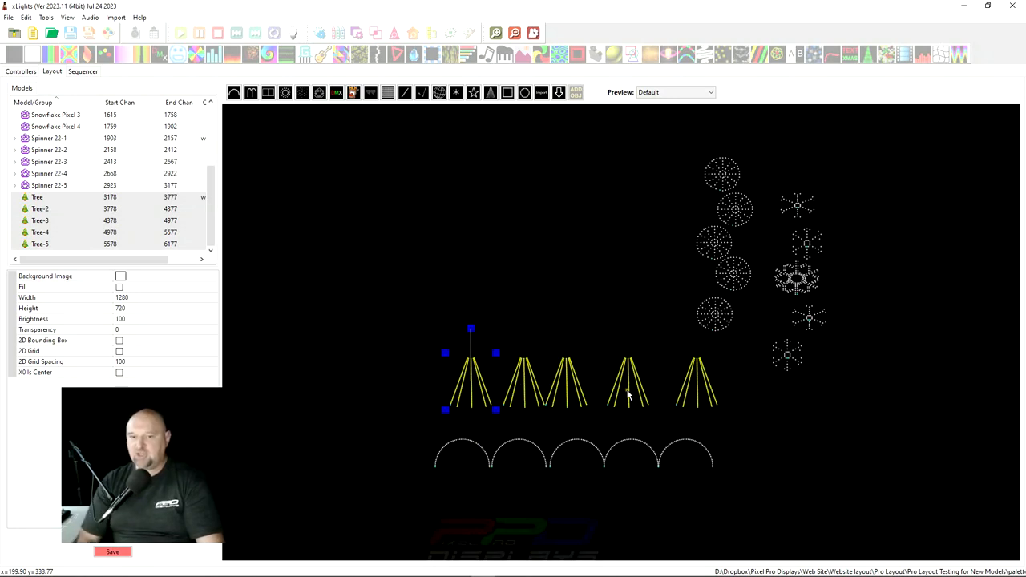
Distribute the five mini trees horizontally so they are evenly spaced
right_click(628, 393)
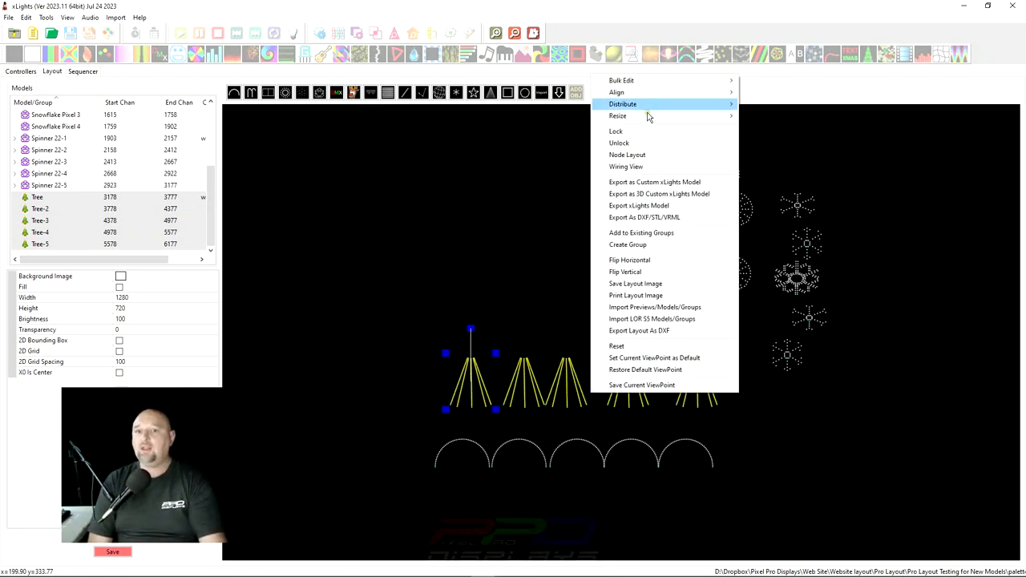
mouse_move(623, 103)
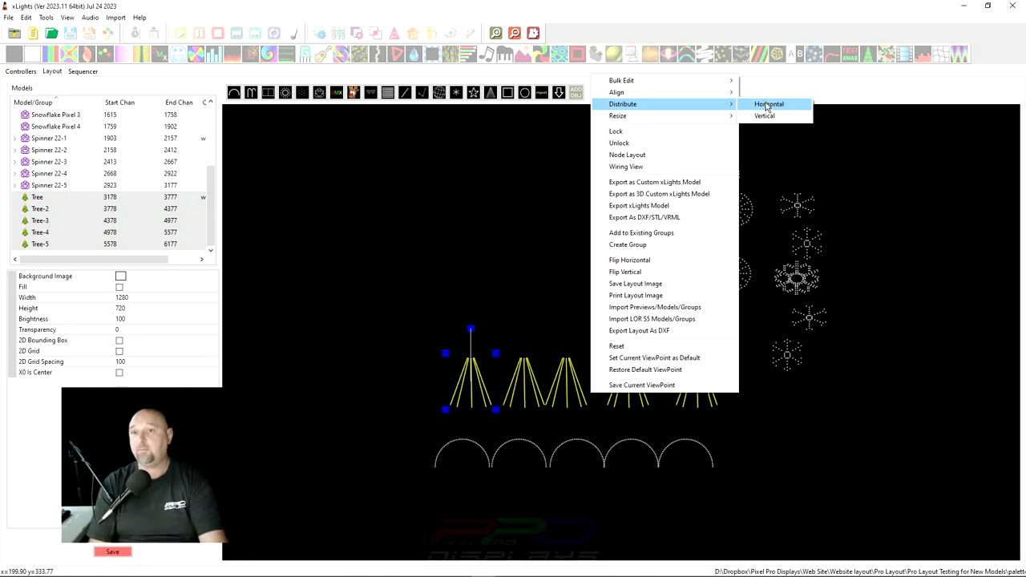
click(770, 102)
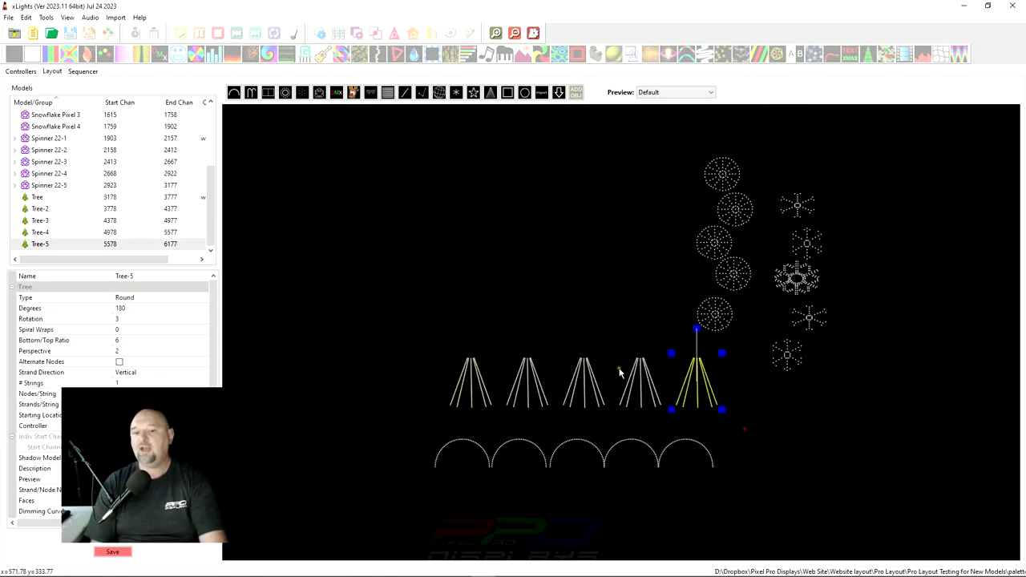
mouse_move(392, 402)
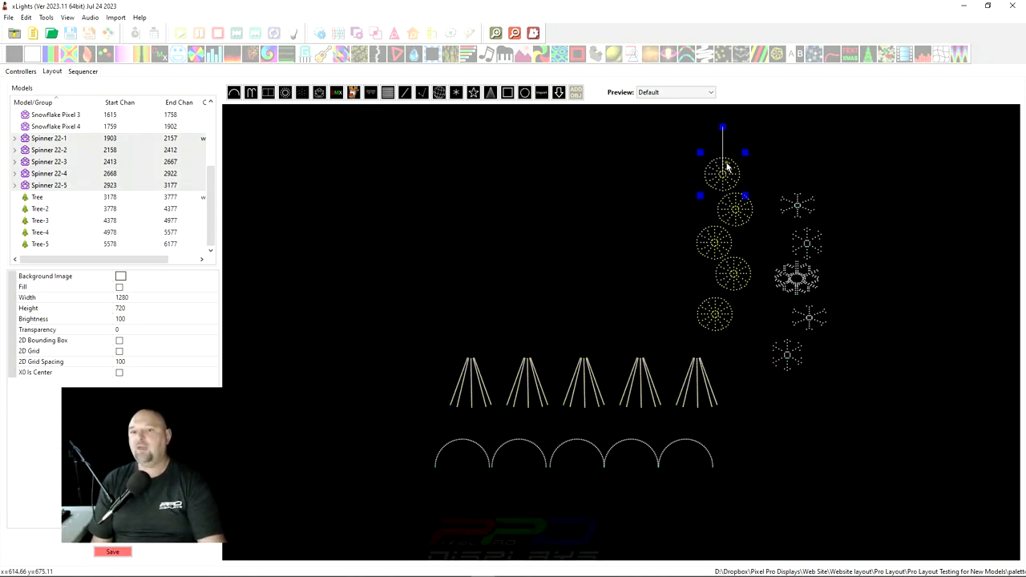
Align the selected spinners on their horizontal centers into one vertical column
right_click(722, 173)
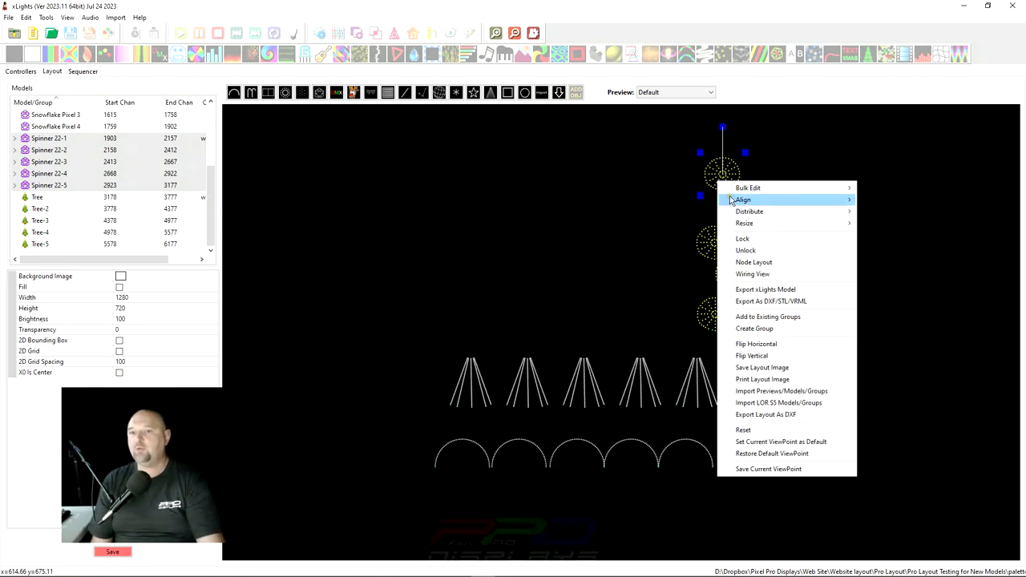
mouse_move(744, 199)
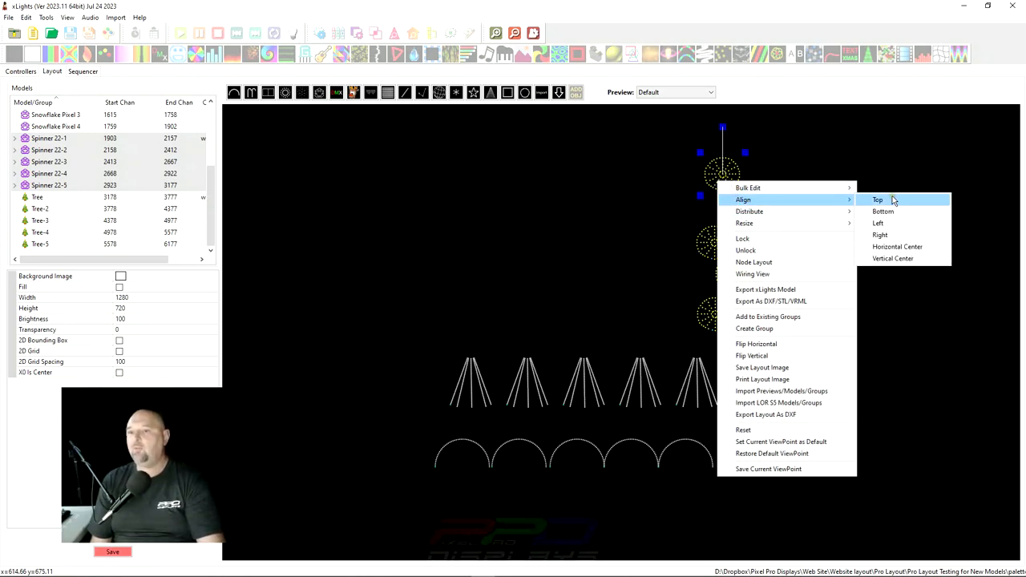
mouse_move(880, 234)
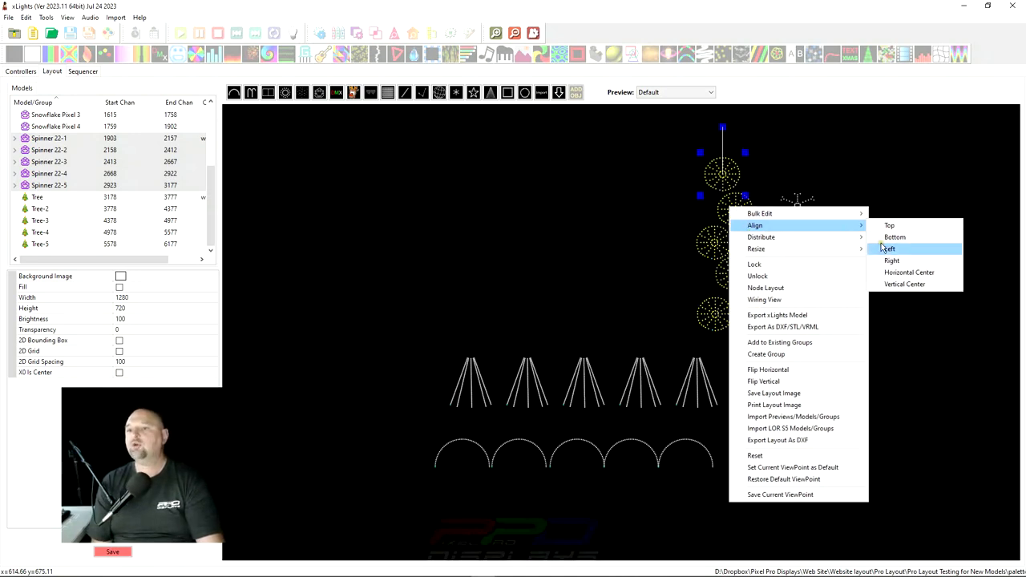
mouse_move(909, 273)
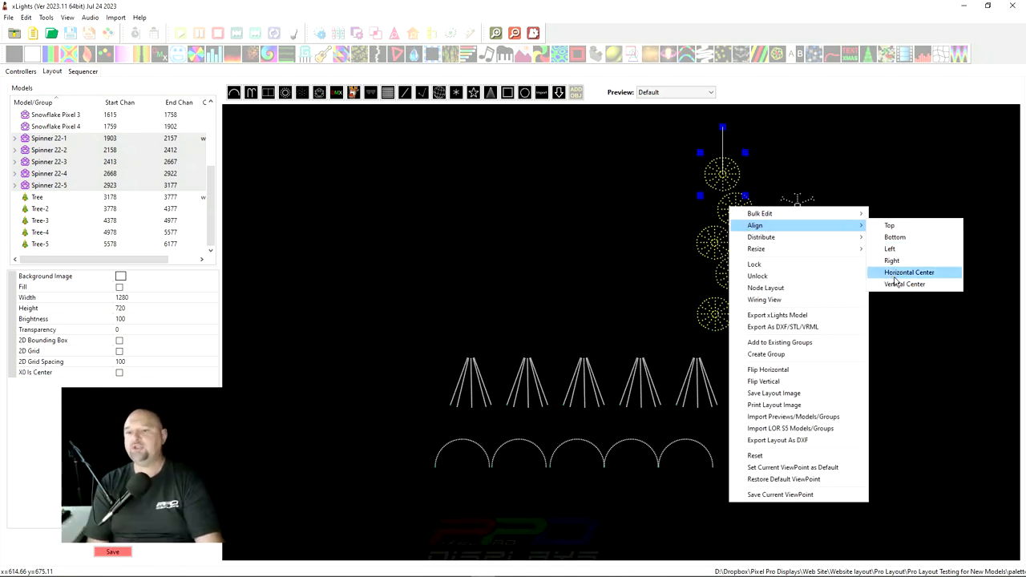
click(909, 272)
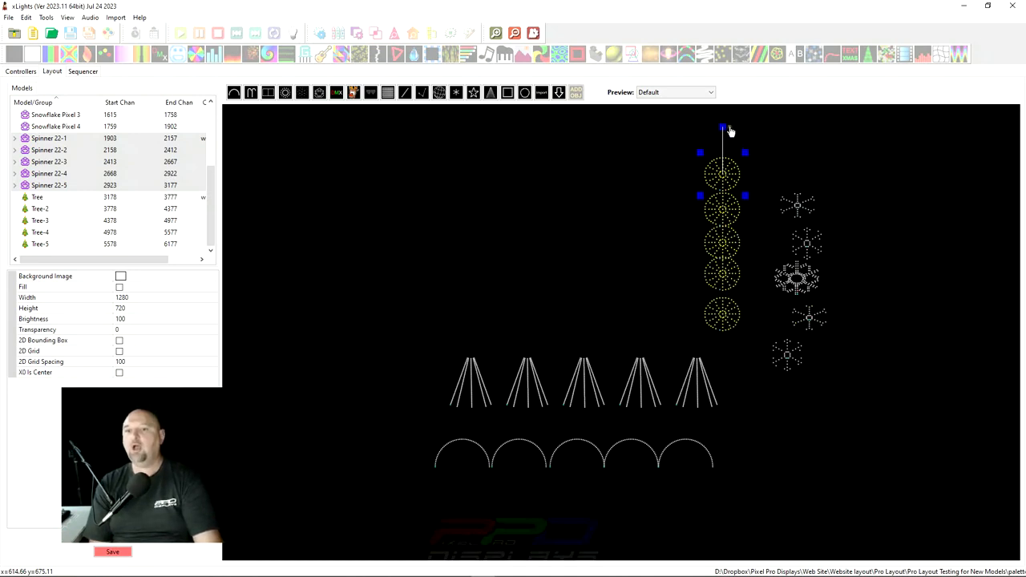
mouse_move(724, 232)
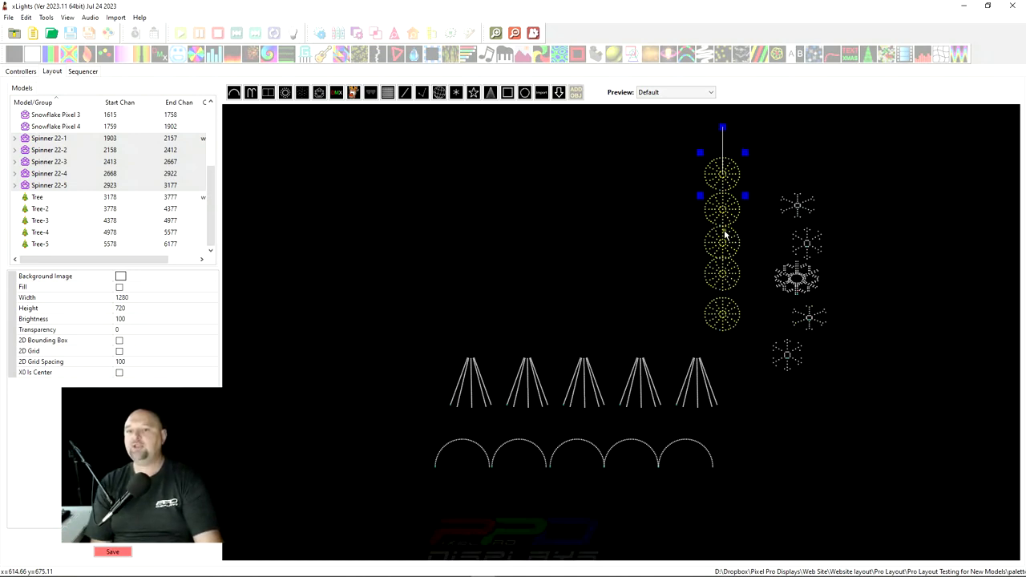
mouse_move(706, 168)
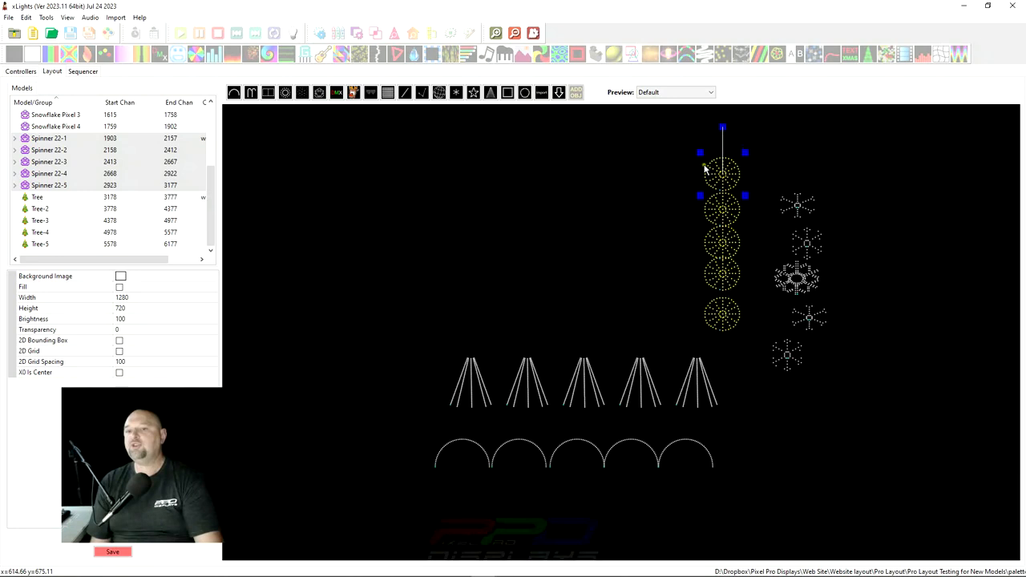
mouse_move(687, 147)
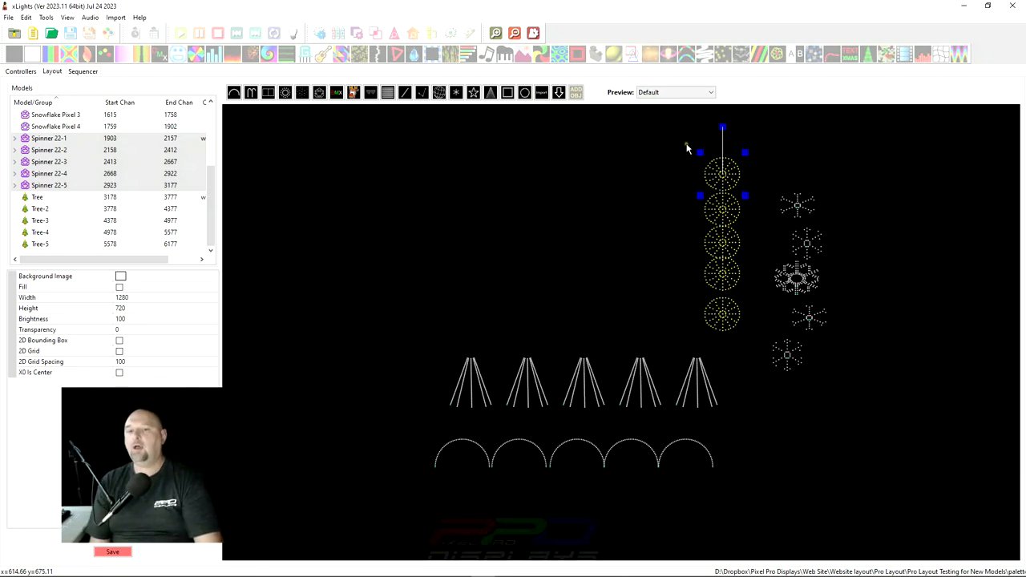
mouse_move(724, 221)
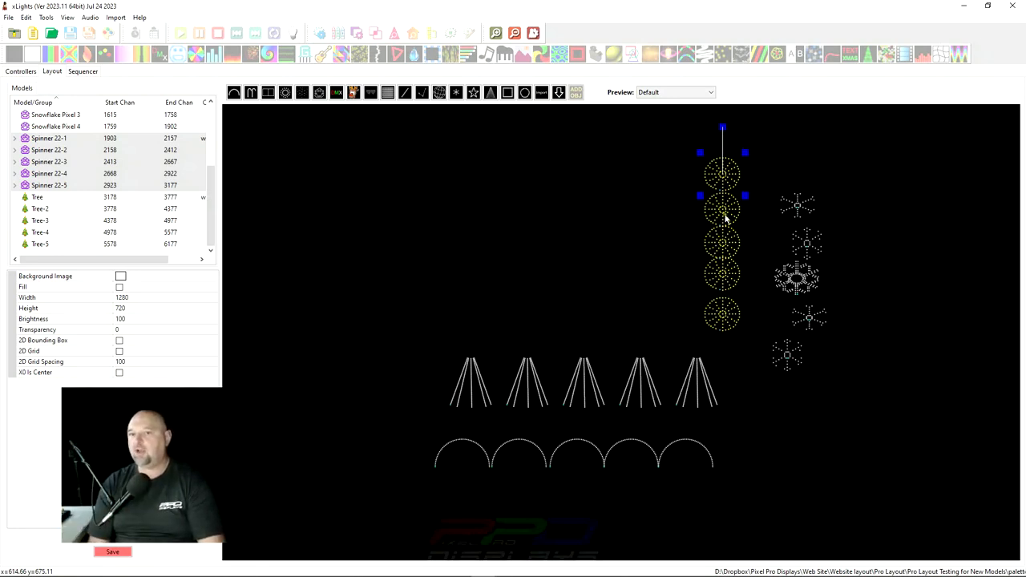
mouse_move(696, 151)
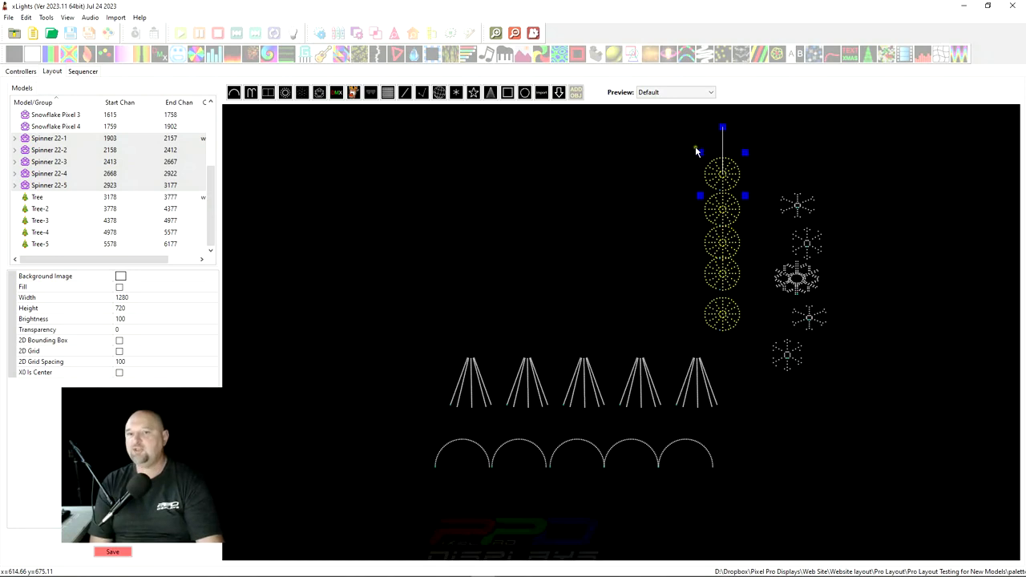
mouse_move(720, 264)
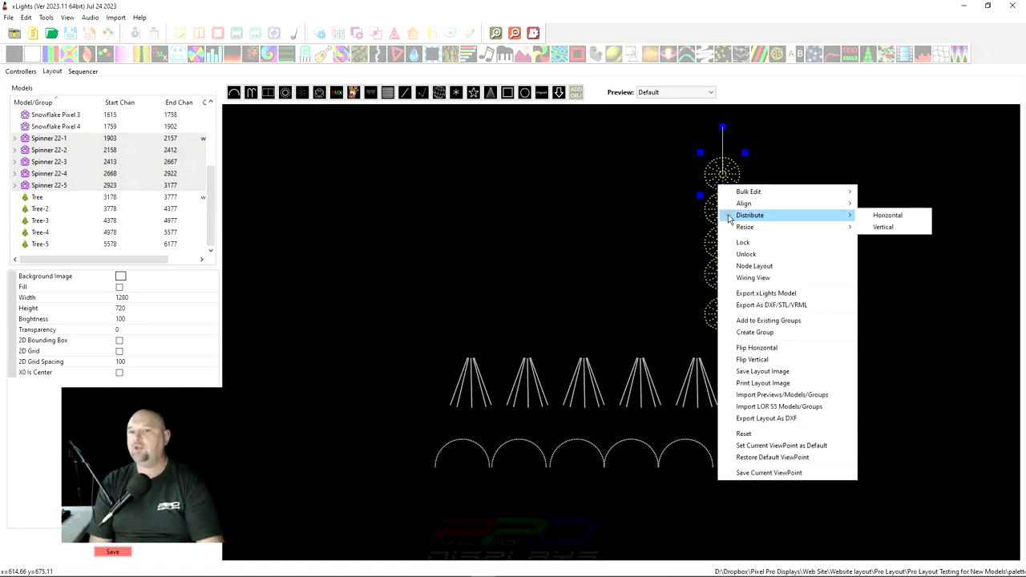
mouse_move(882, 228)
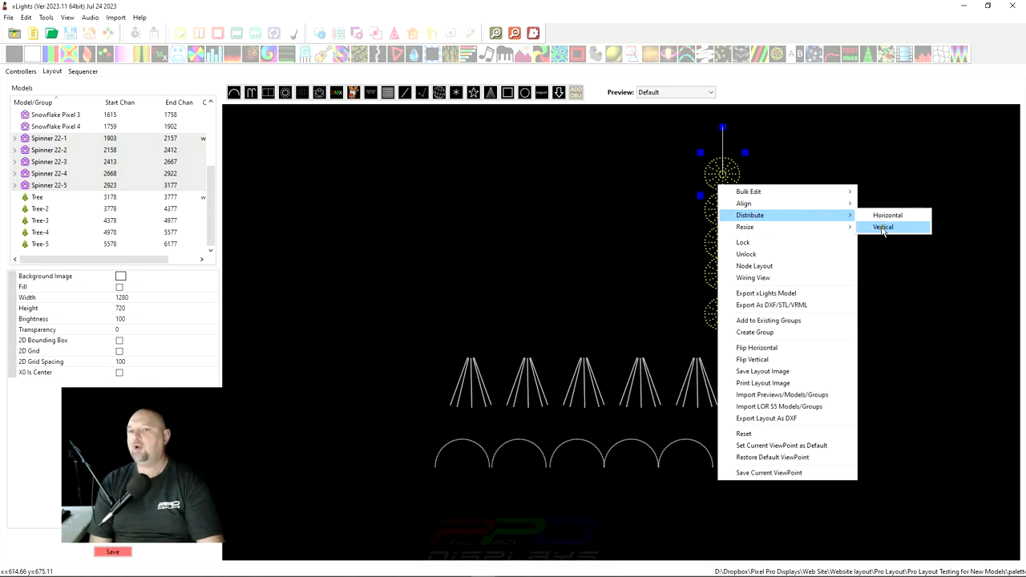
Distribute the spinners vertically for even spacing, then clear the selection
click(882, 228)
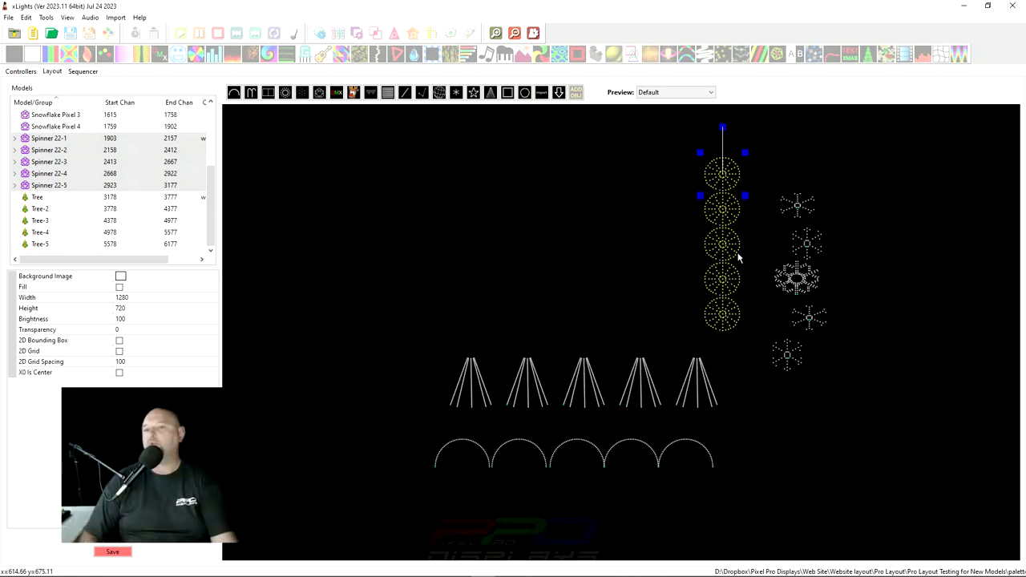
mouse_move(725, 311)
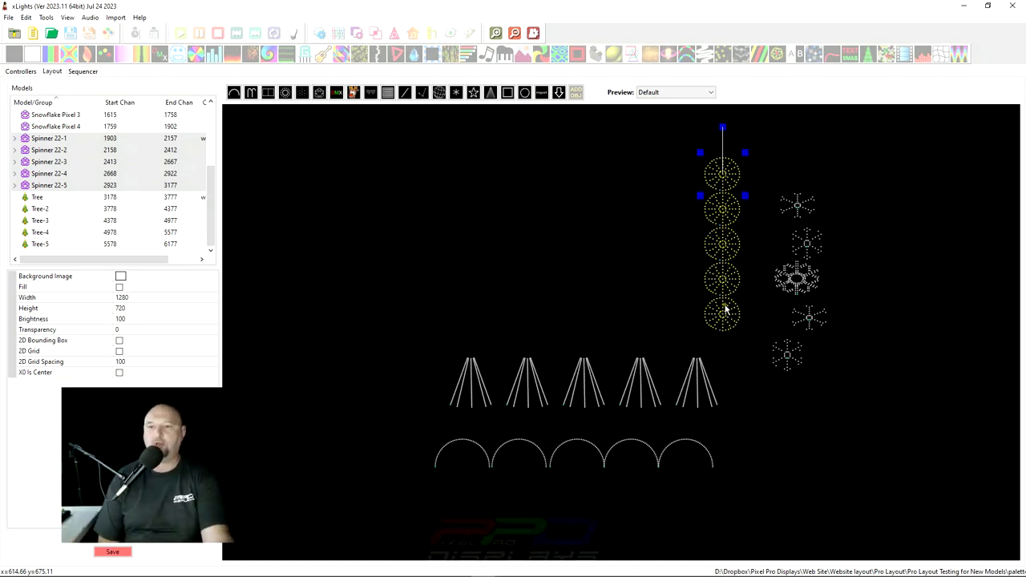
click(722, 328)
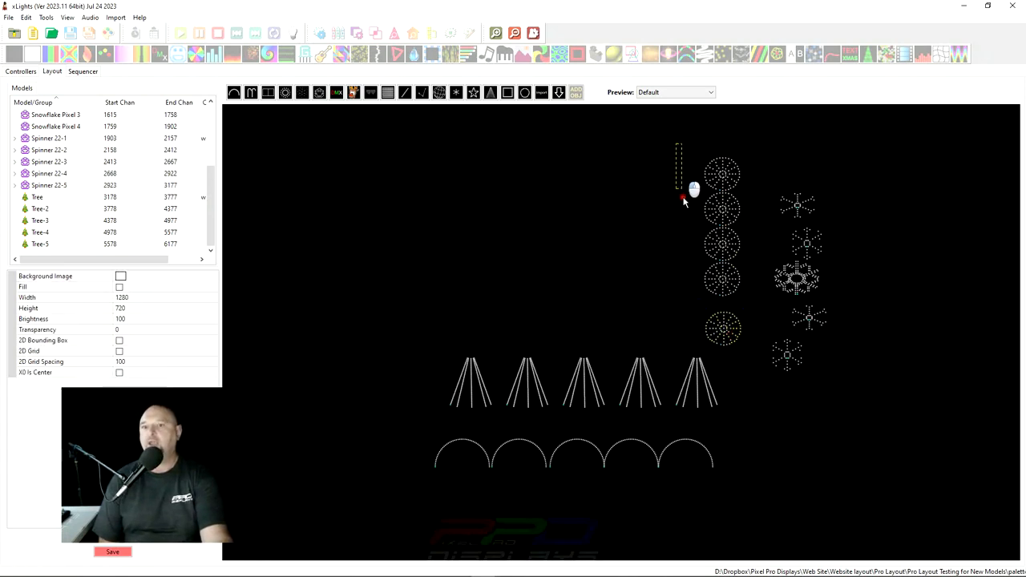
right_click(682, 199)
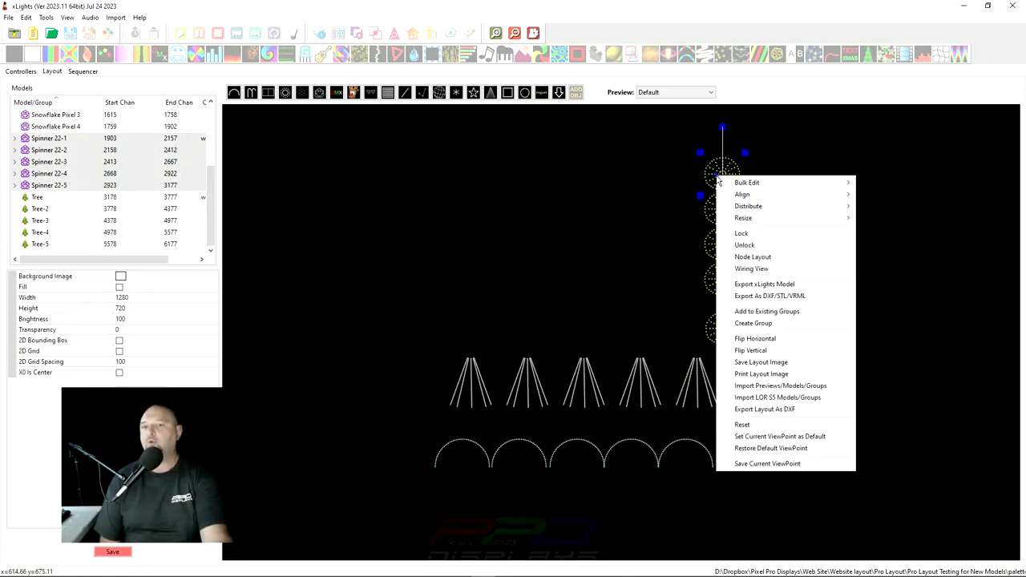
mouse_move(741, 194)
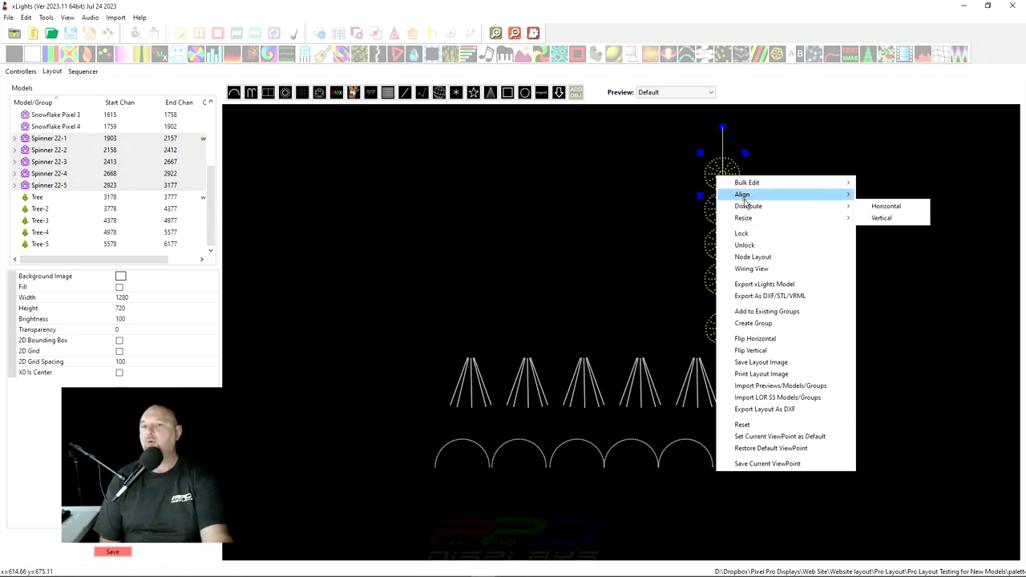
mouse_move(747, 206)
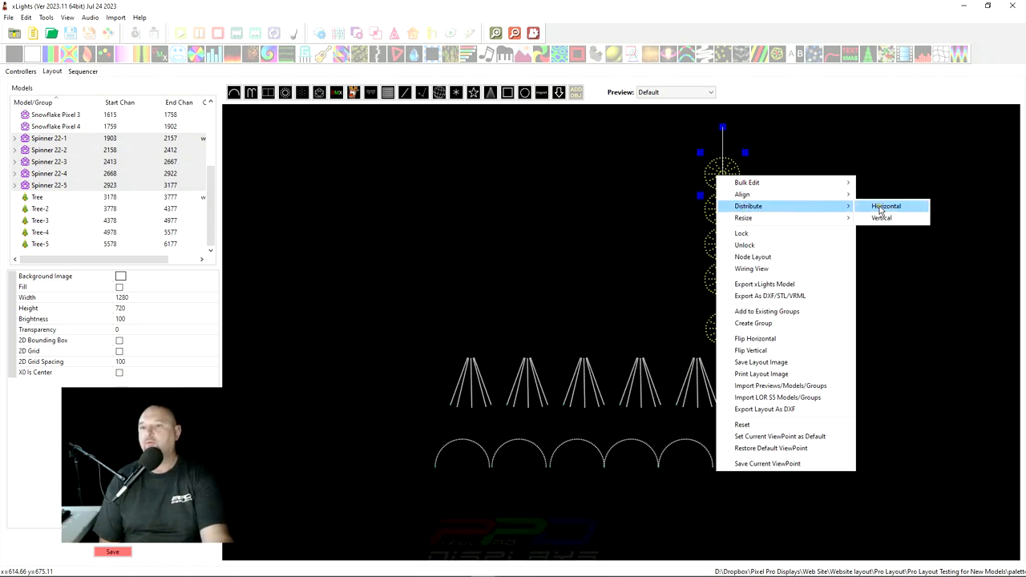
click(885, 205)
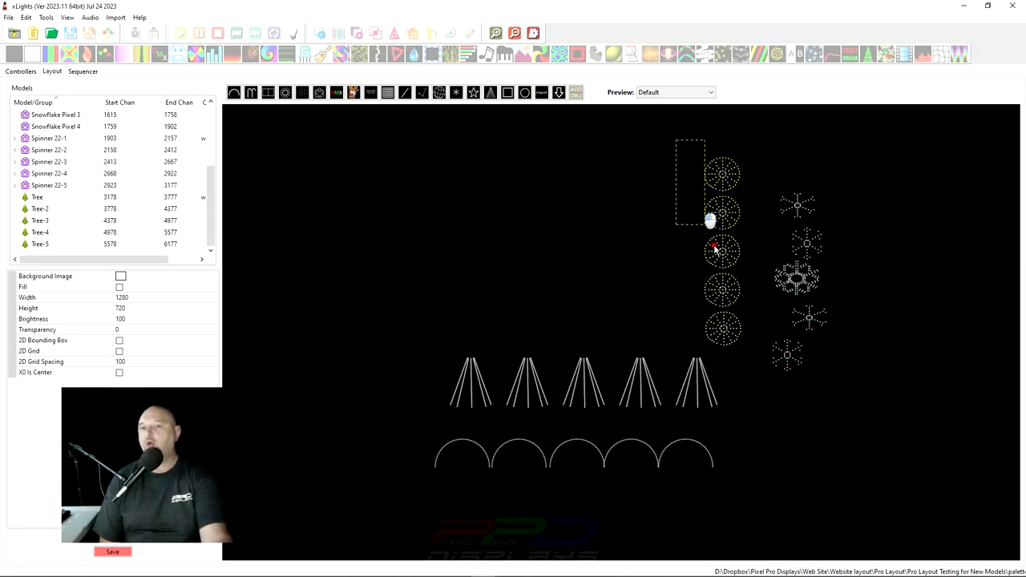
right_click(713, 247)
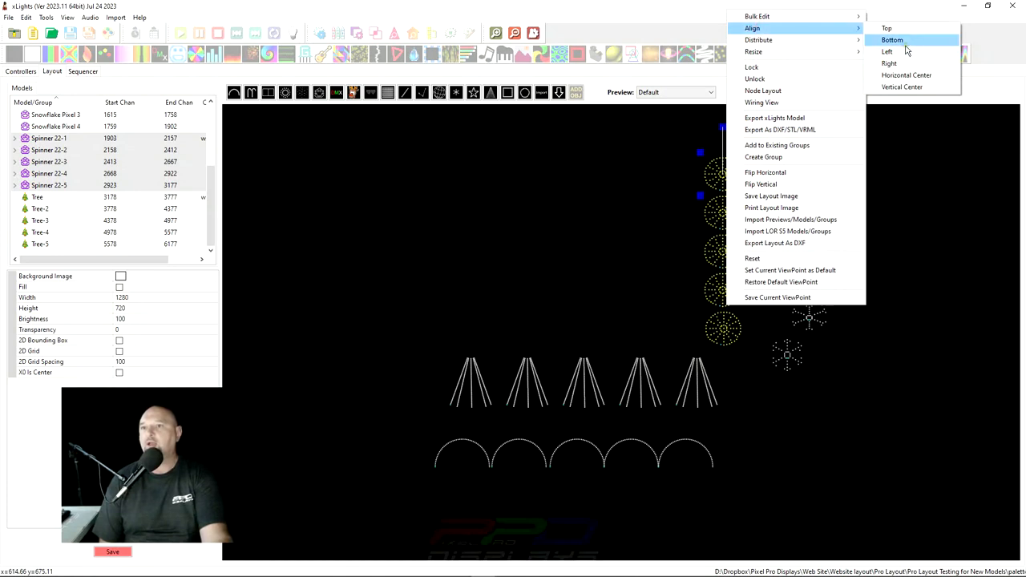
mouse_move(894, 64)
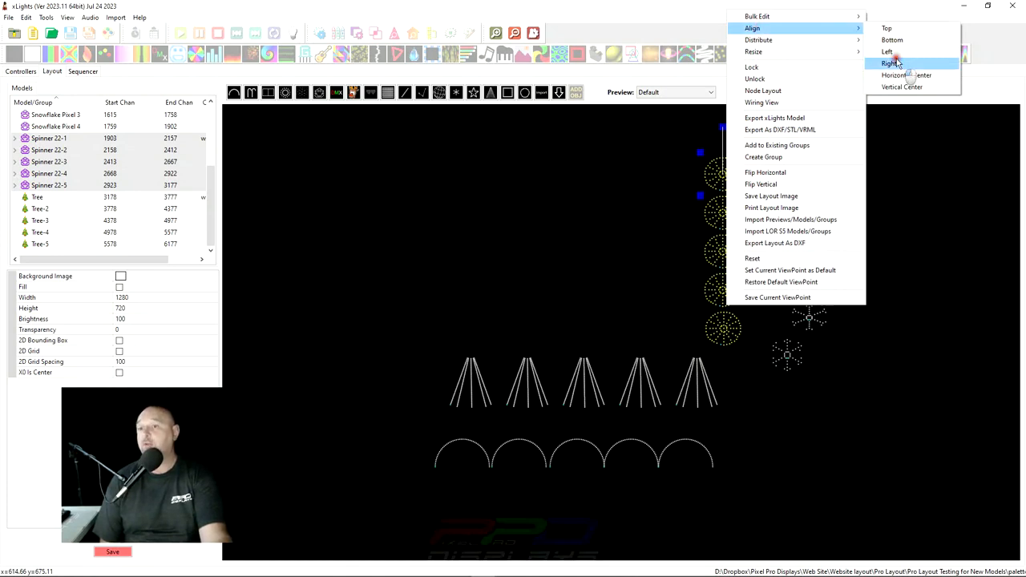
click(888, 64)
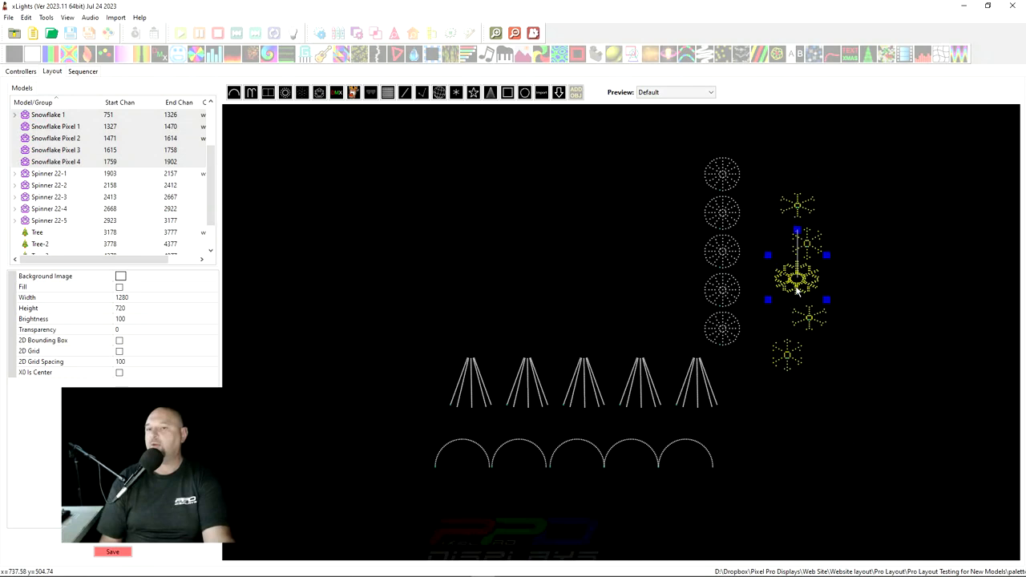
Match the snowflakes' size to one another and distribute them evenly
right_click(799, 279)
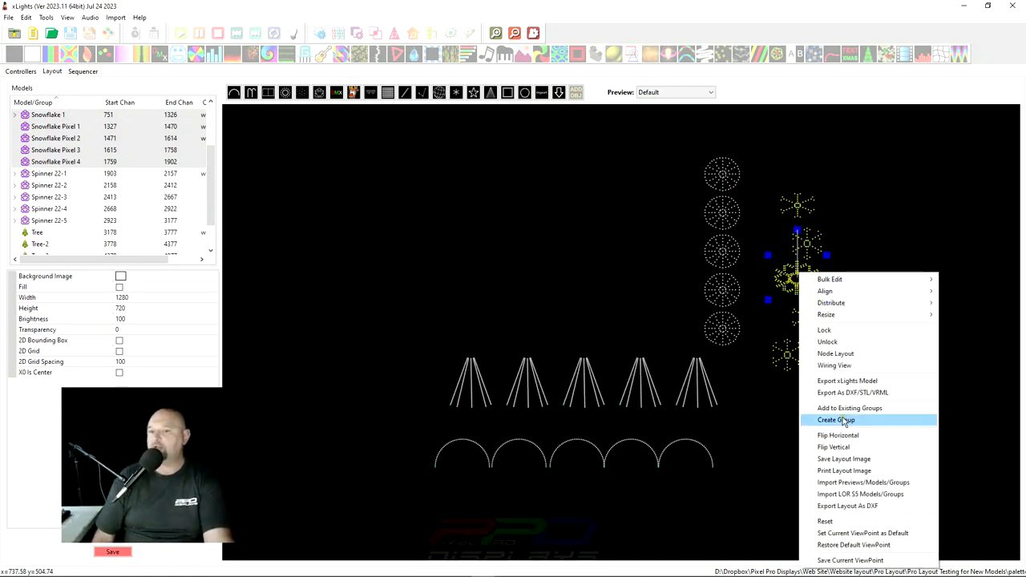
mouse_move(826, 314)
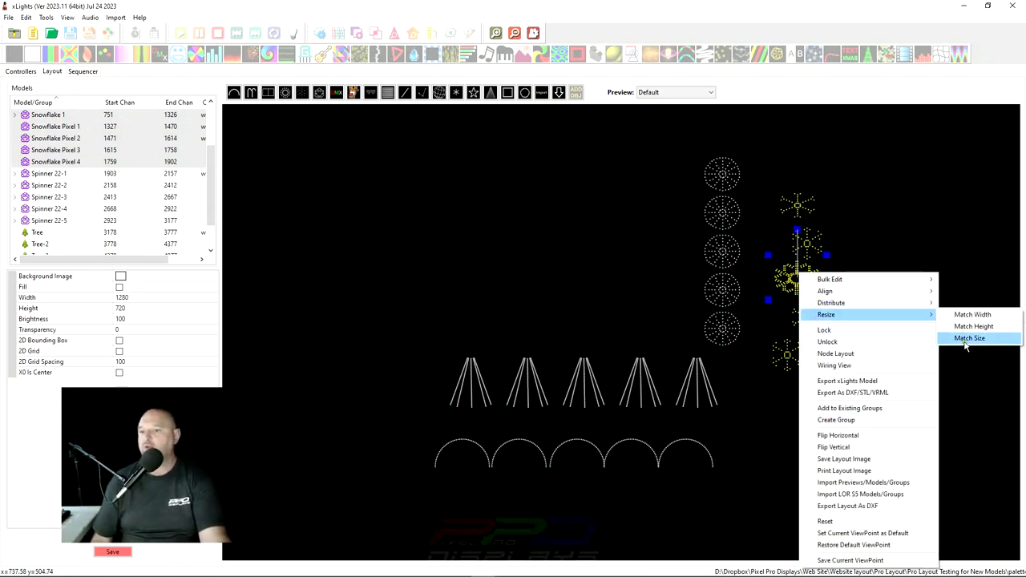
click(969, 337)
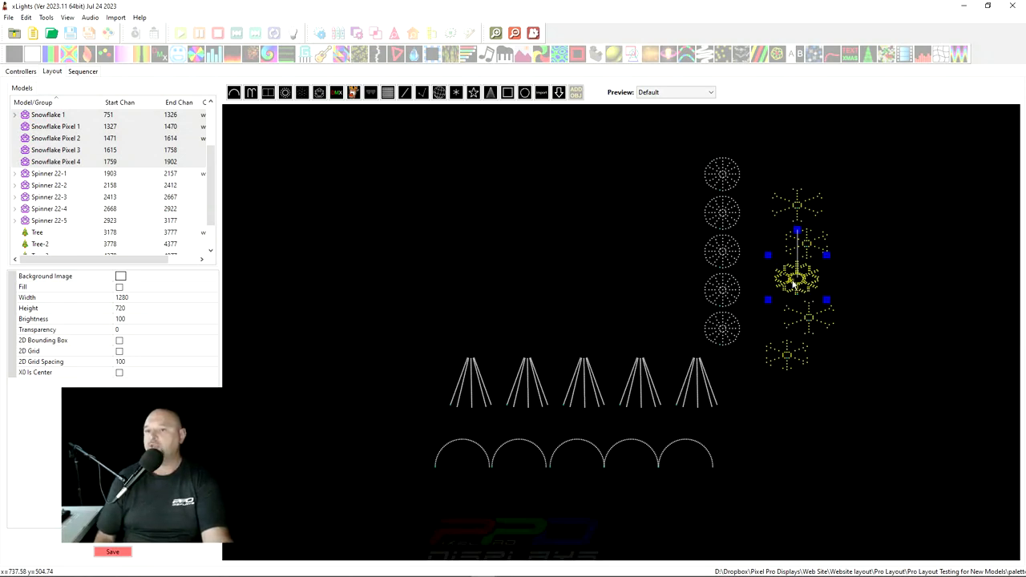
click(48, 115)
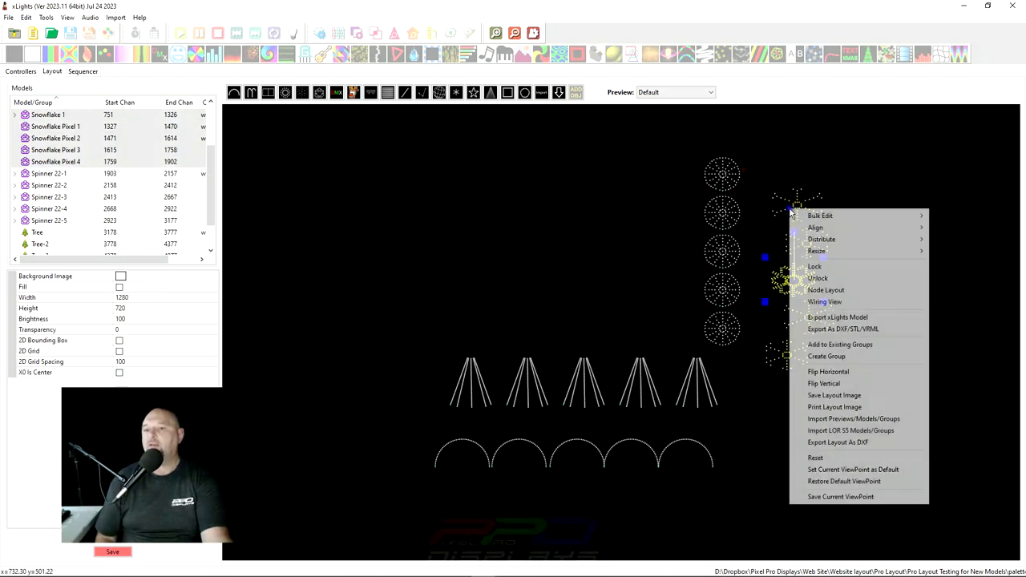
mouse_move(821, 238)
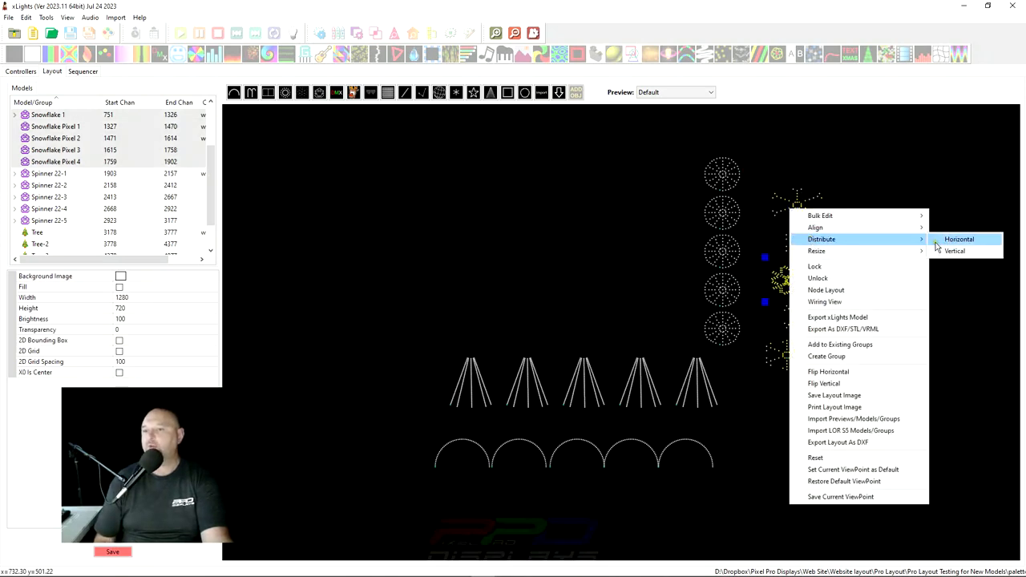
click(959, 239)
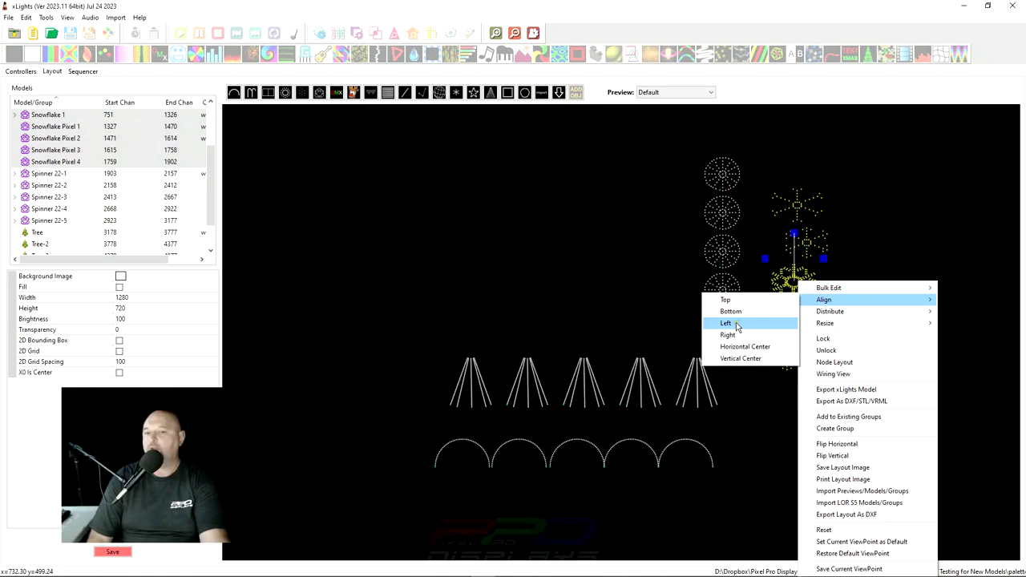
Align the selected snowflakes by their left edges into a neat column
click(725, 324)
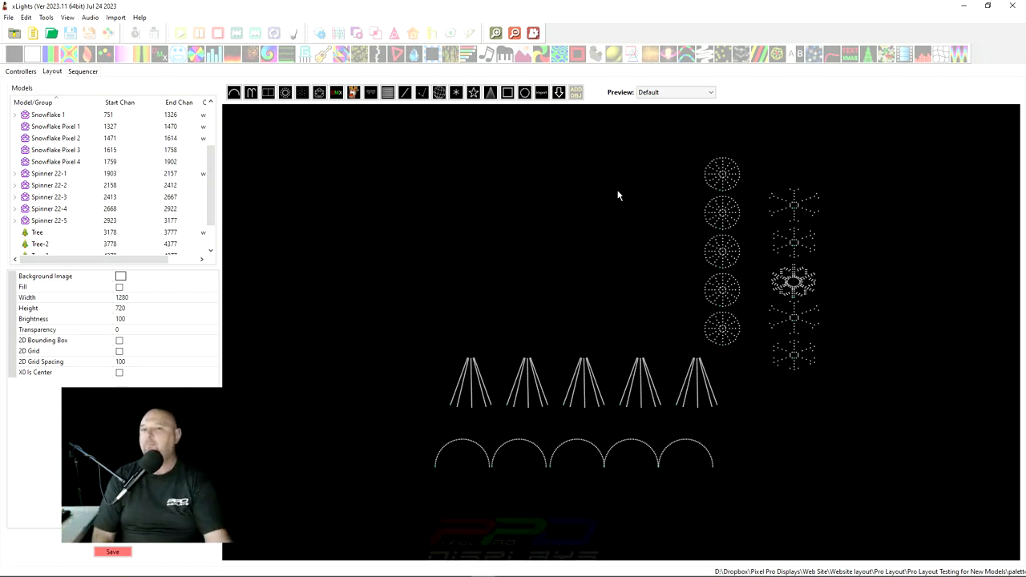
mouse_move(728, 189)
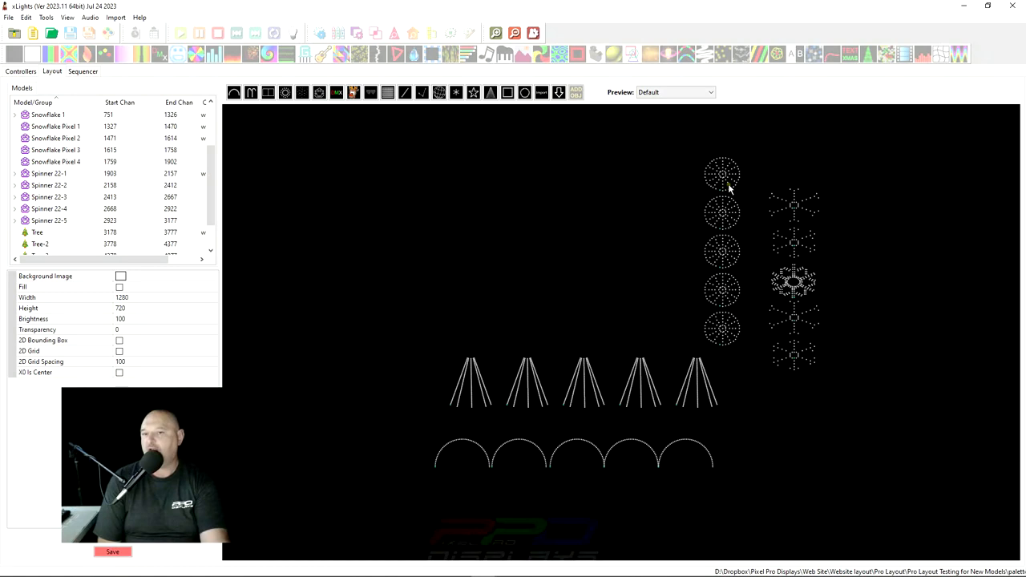
Select the top spinner, Spinner 22-1, to show its properties
click(718, 173)
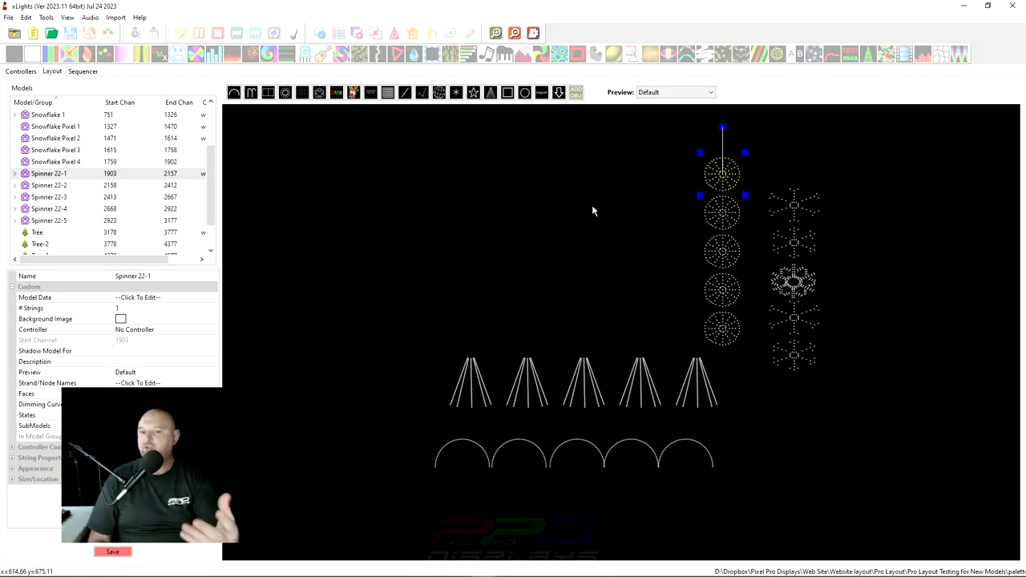
mouse_move(678, 125)
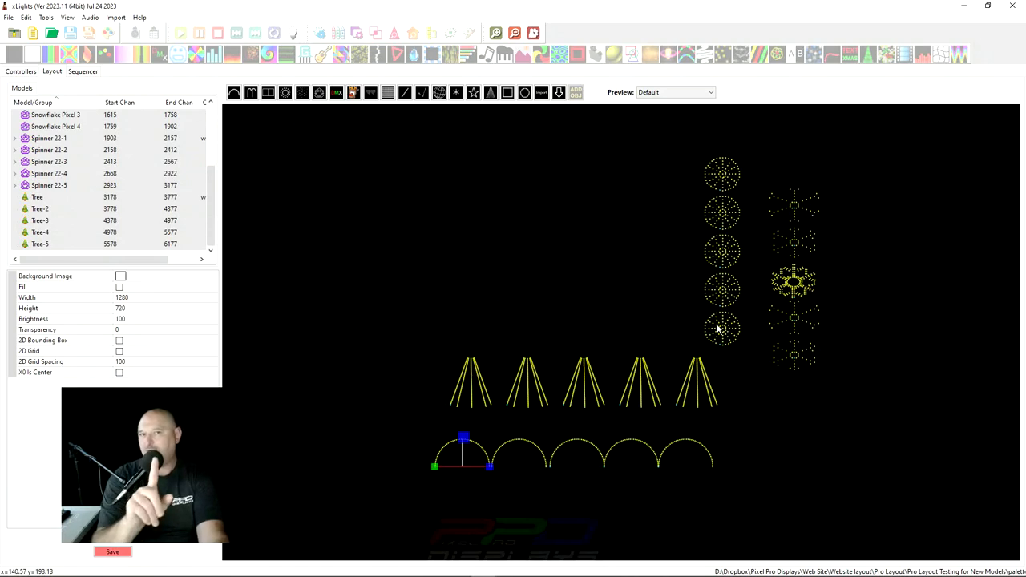
Right-click the selected trees and arches to show their layout actions
right_click(718, 329)
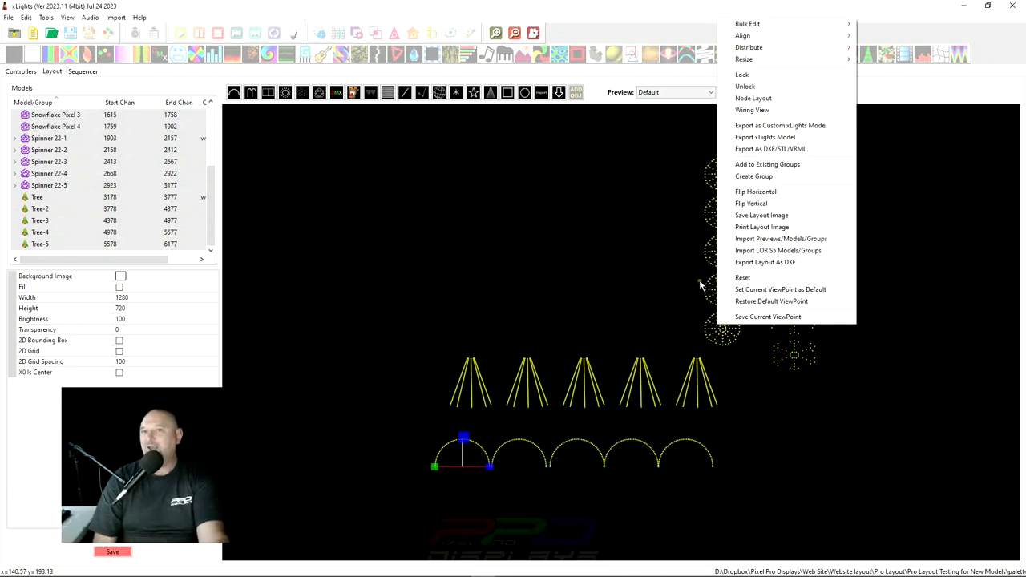